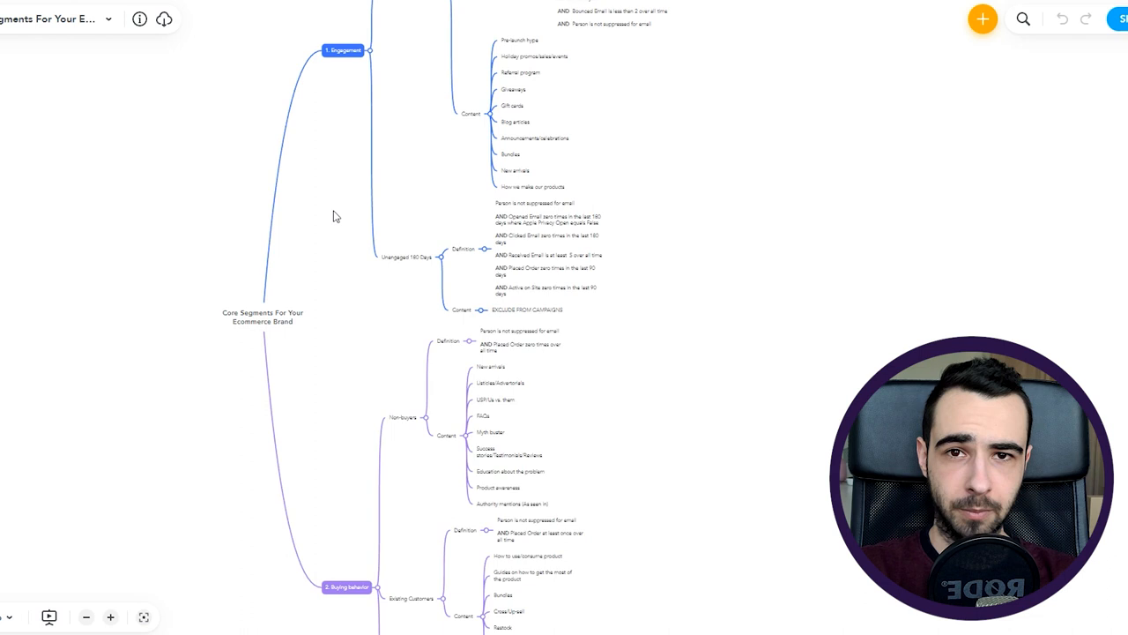
mouse_move(350, 234)
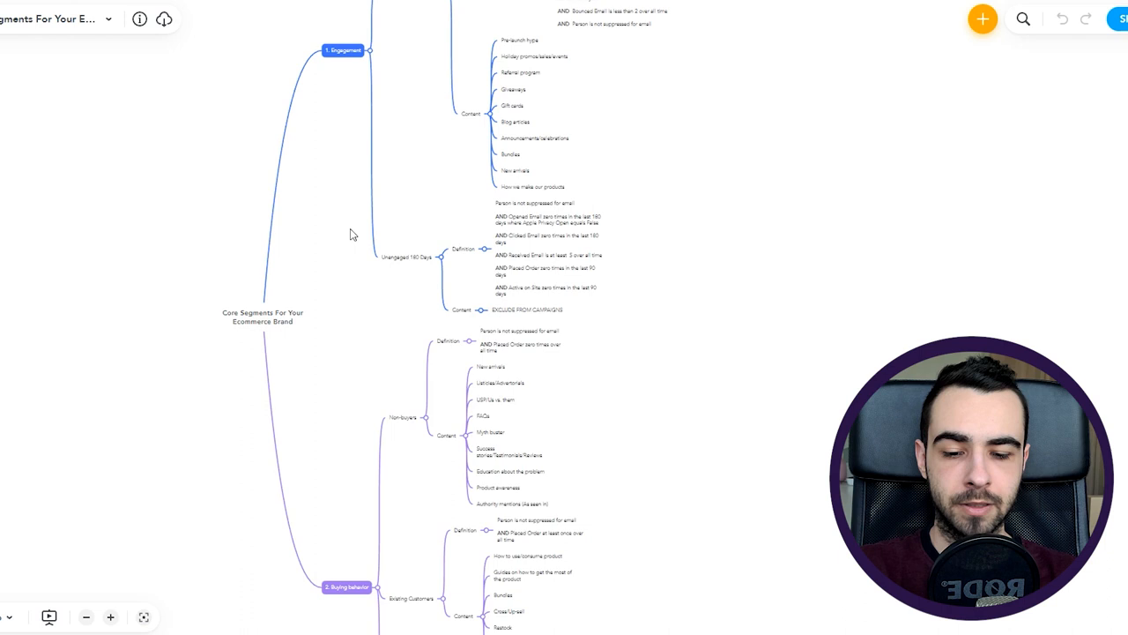
mouse_move(705, 222)
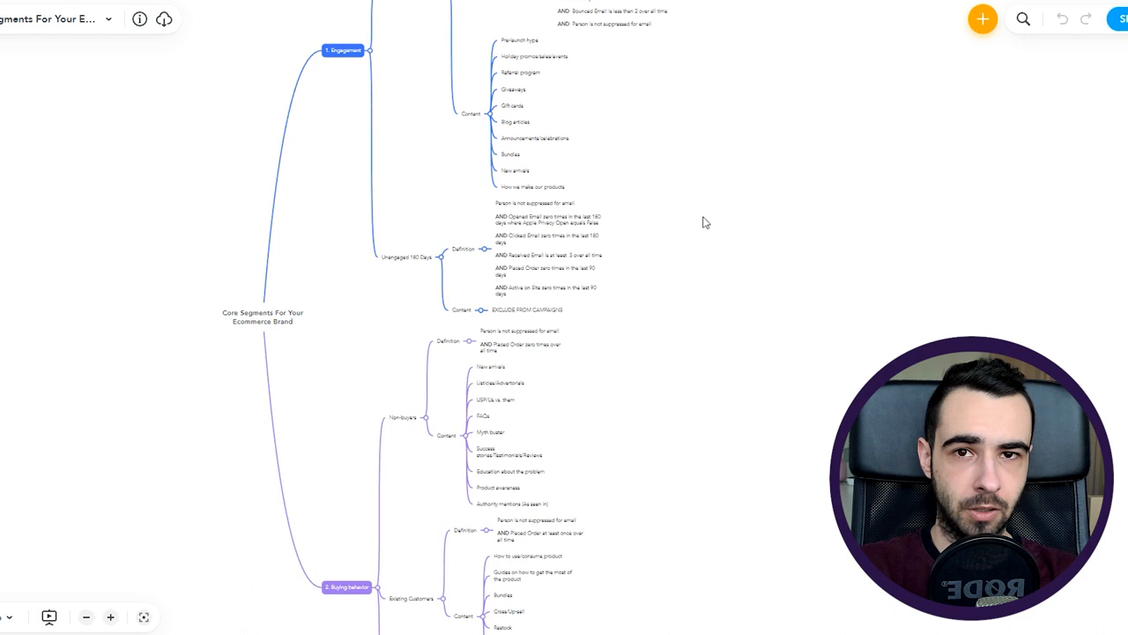
mouse_move(703, 212)
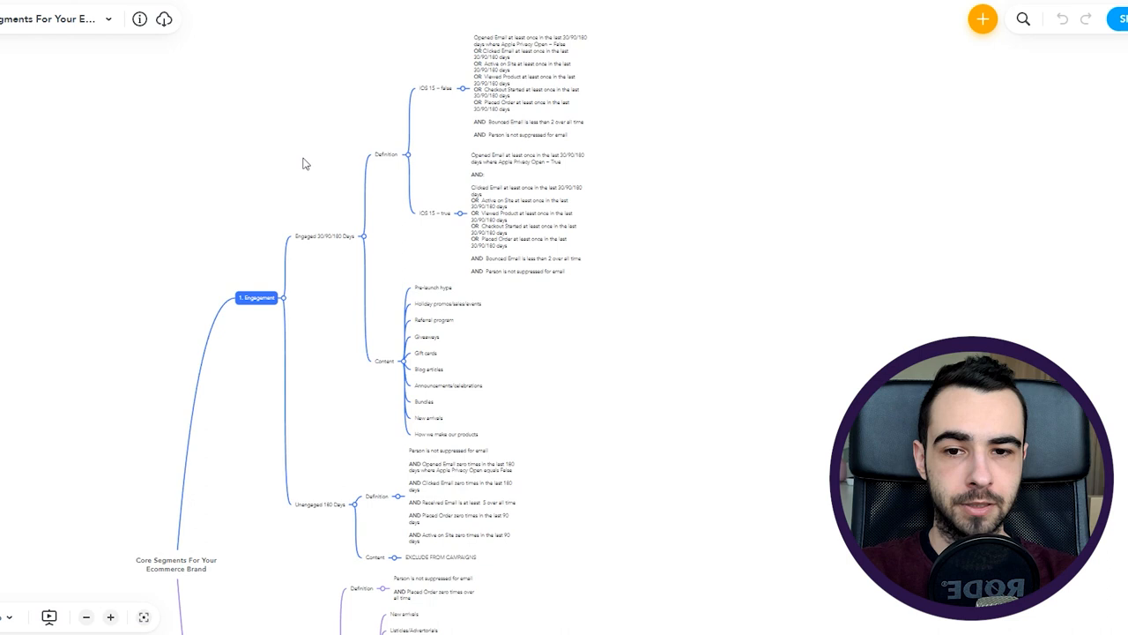
mouse_move(377, 254)
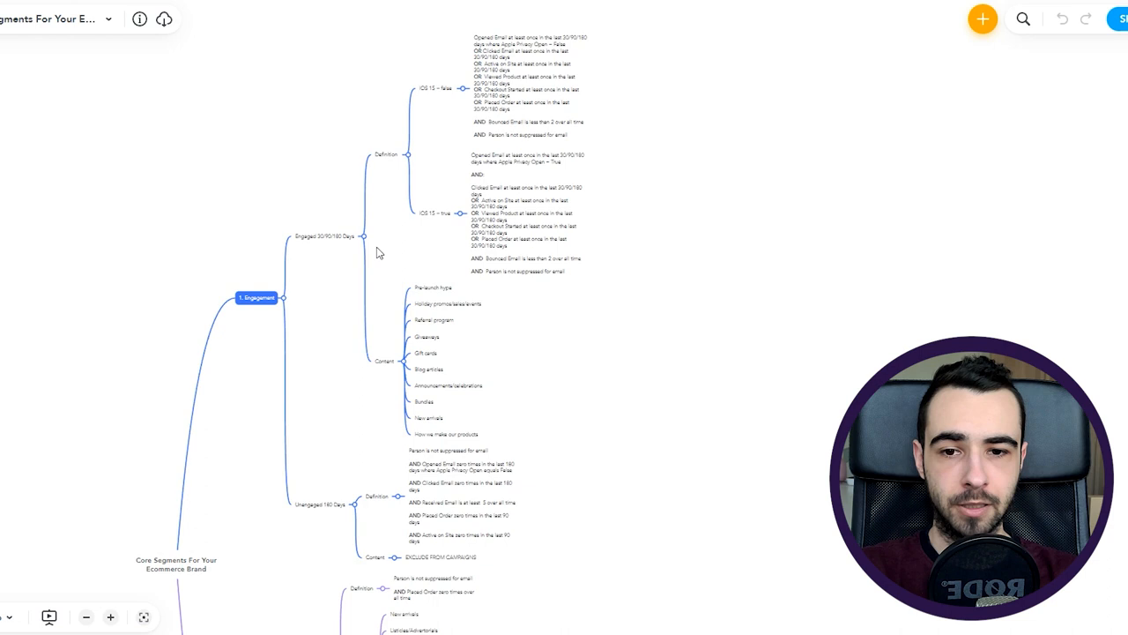
- Zoom into the Engaged segment's Definition and select the iOS 15 = true topic (Apple Privacy Open = True)
scroll(down, 3)
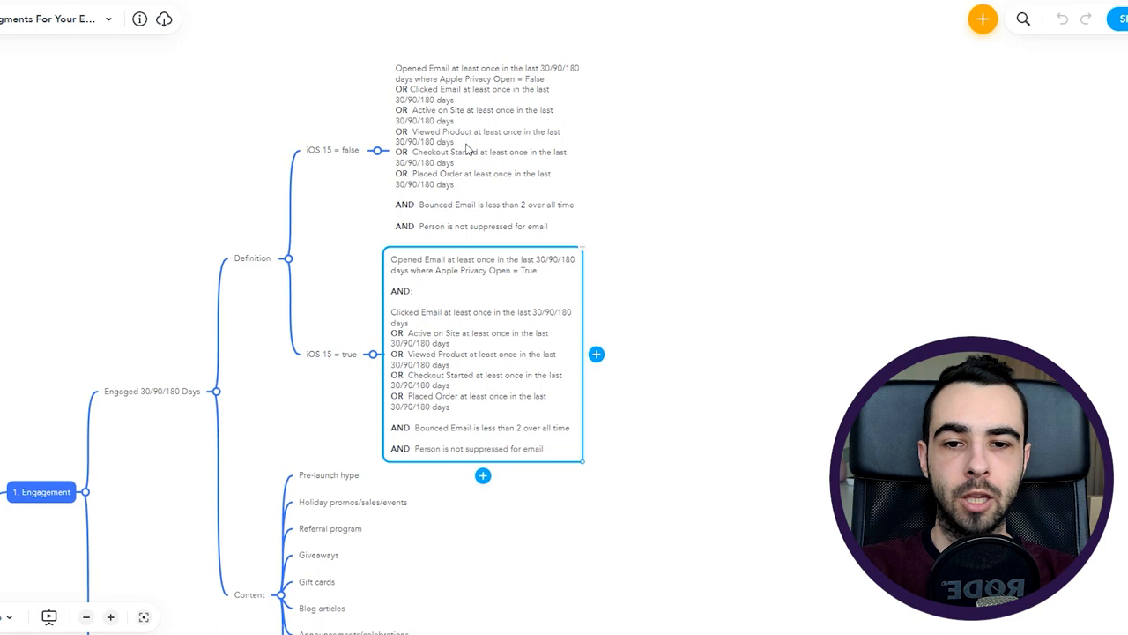
click(489, 149)
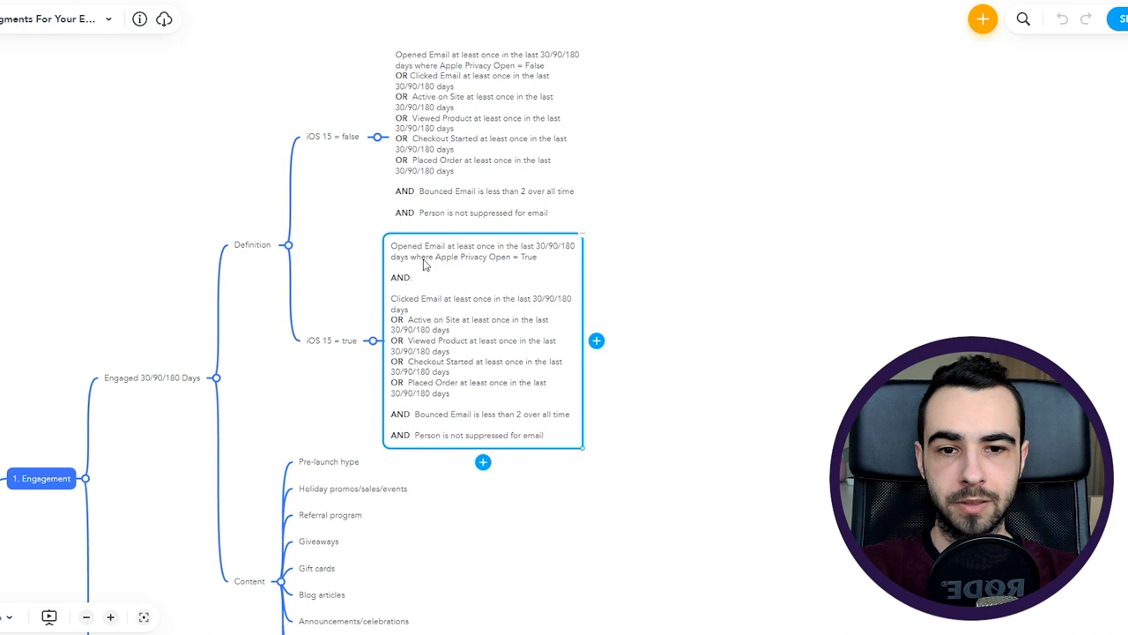
mouse_move(708, 298)
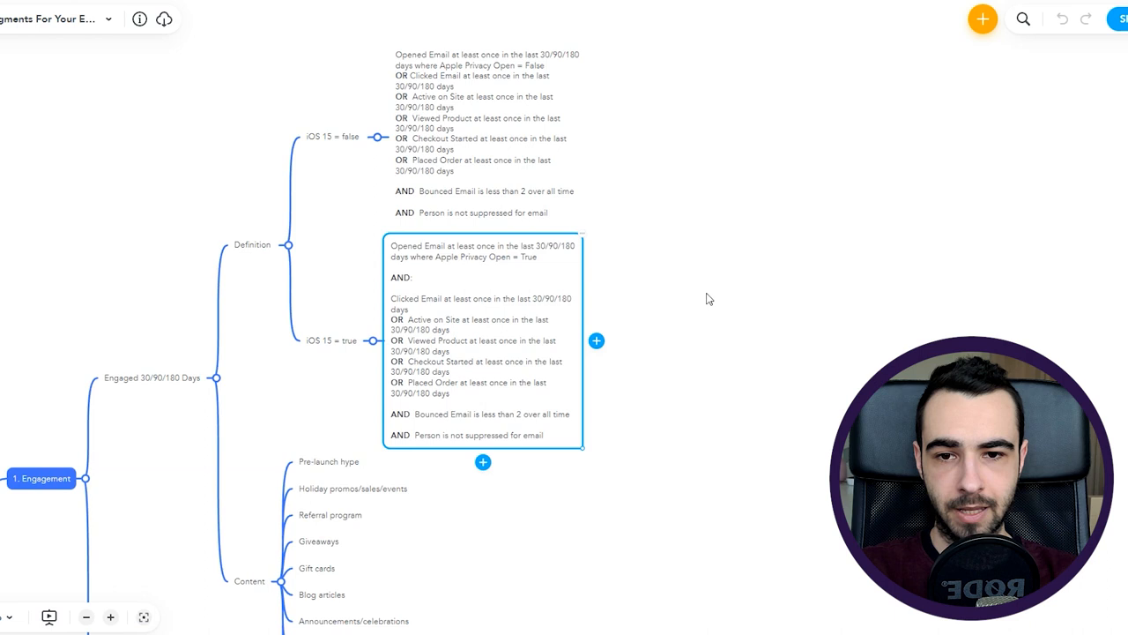
mouse_move(703, 348)
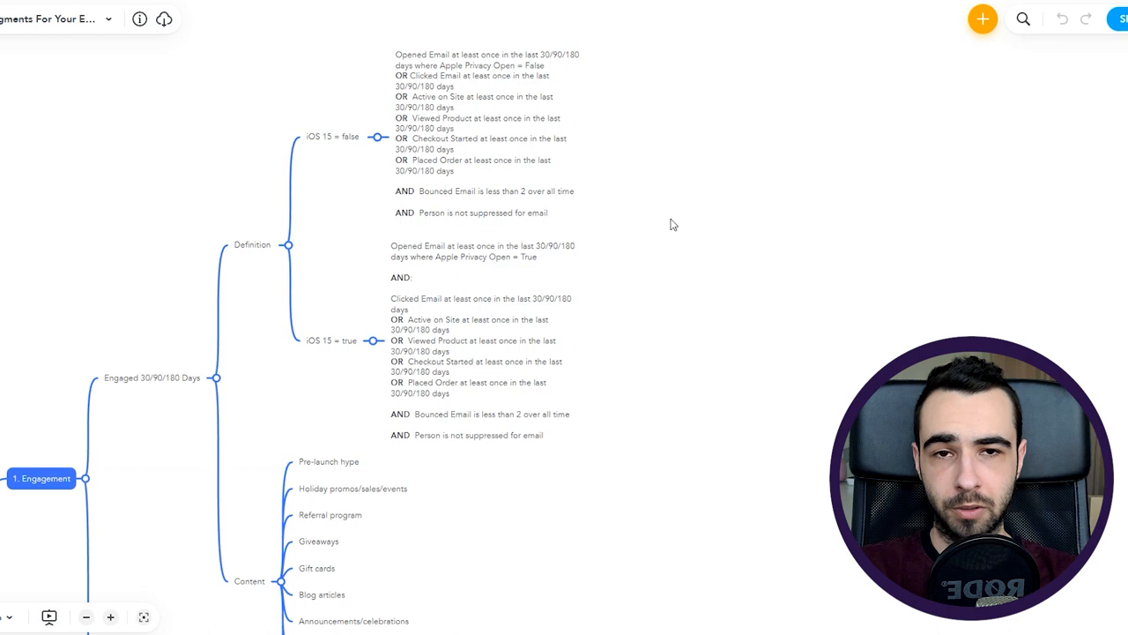
mouse_move(696, 467)
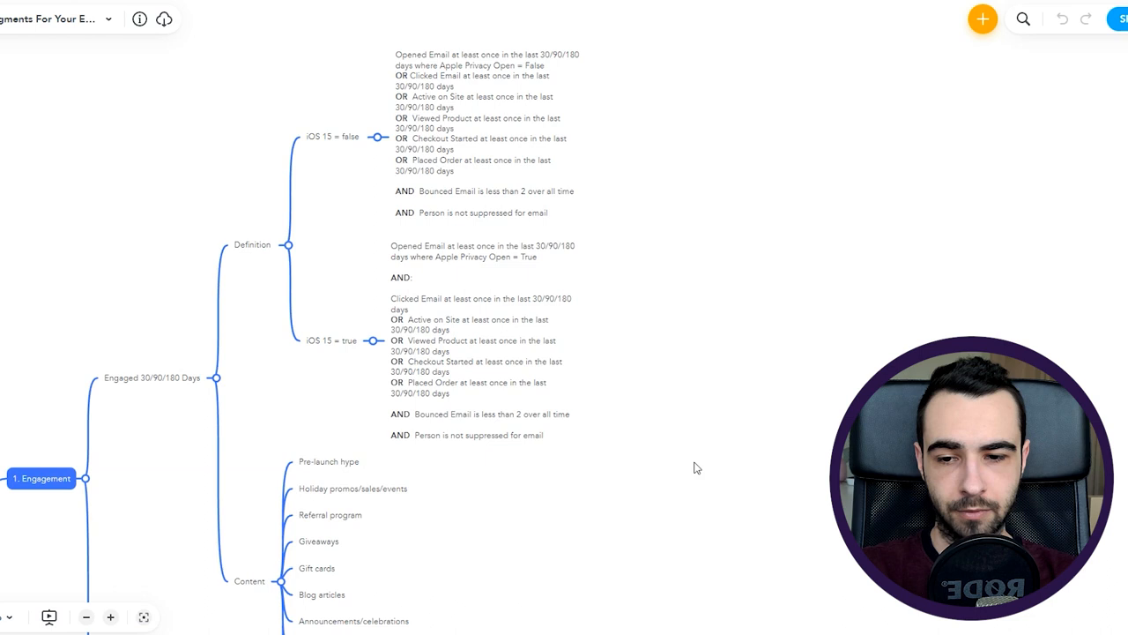
- Scroll to the Engaged 30/90/180 Days Content ideas, from pre-launch hype to how we make our products
scroll(down, 3)
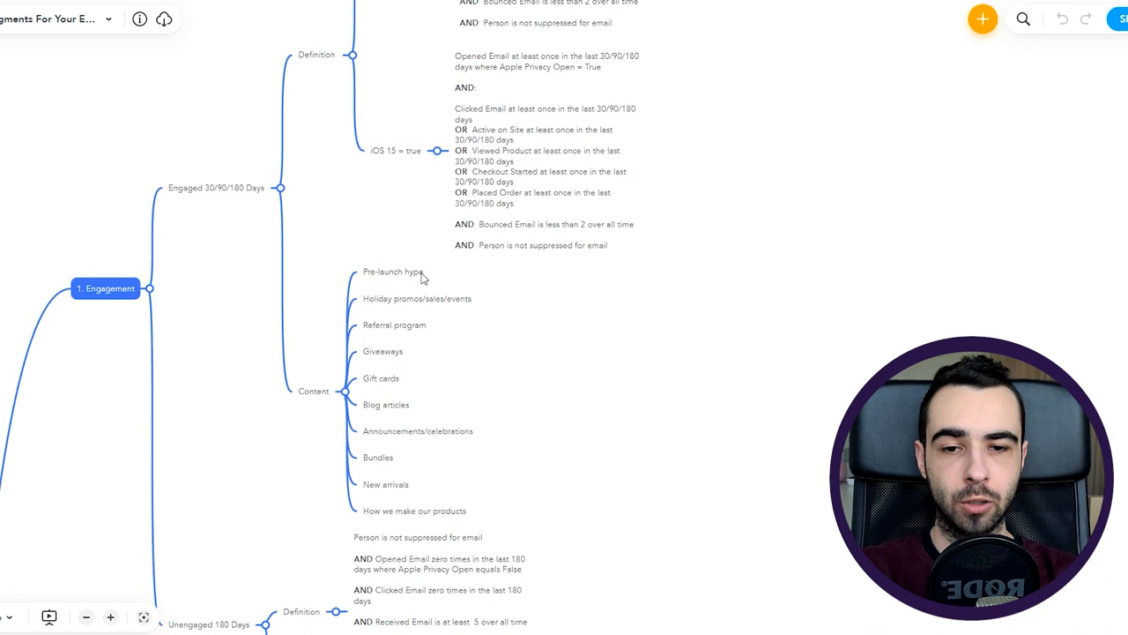
mouse_move(425, 271)
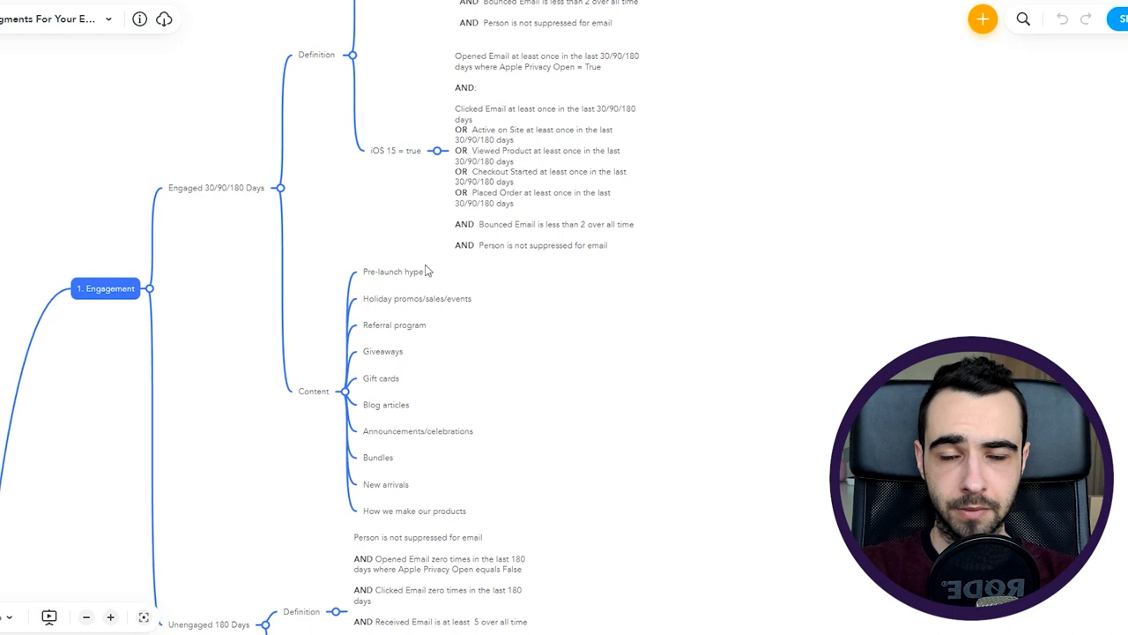
mouse_move(557, 338)
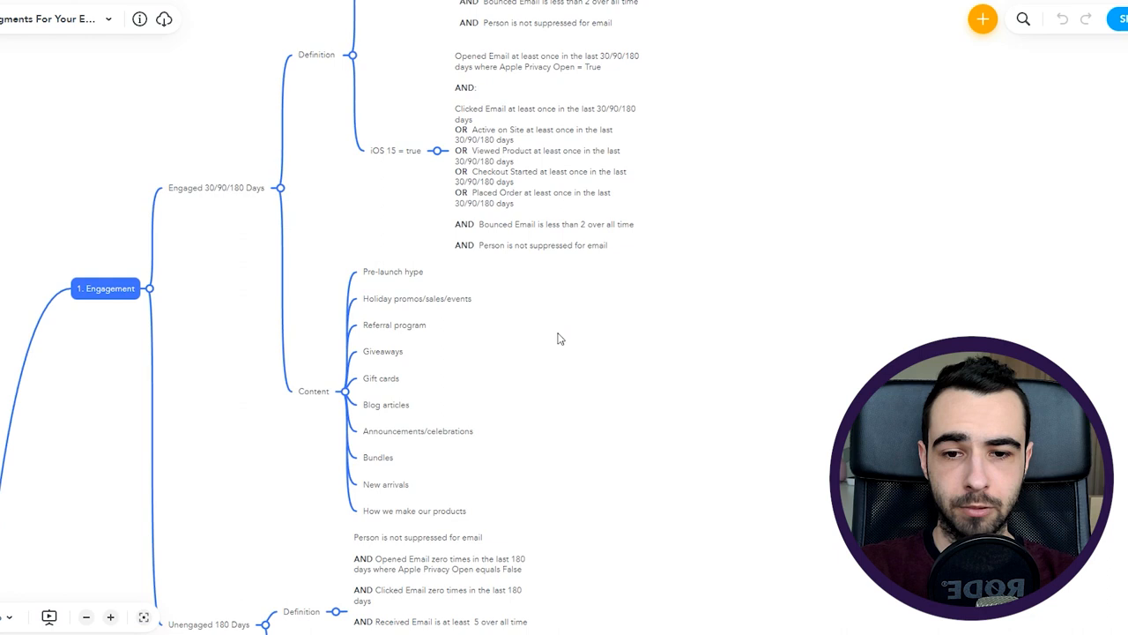
mouse_move(459, 311)
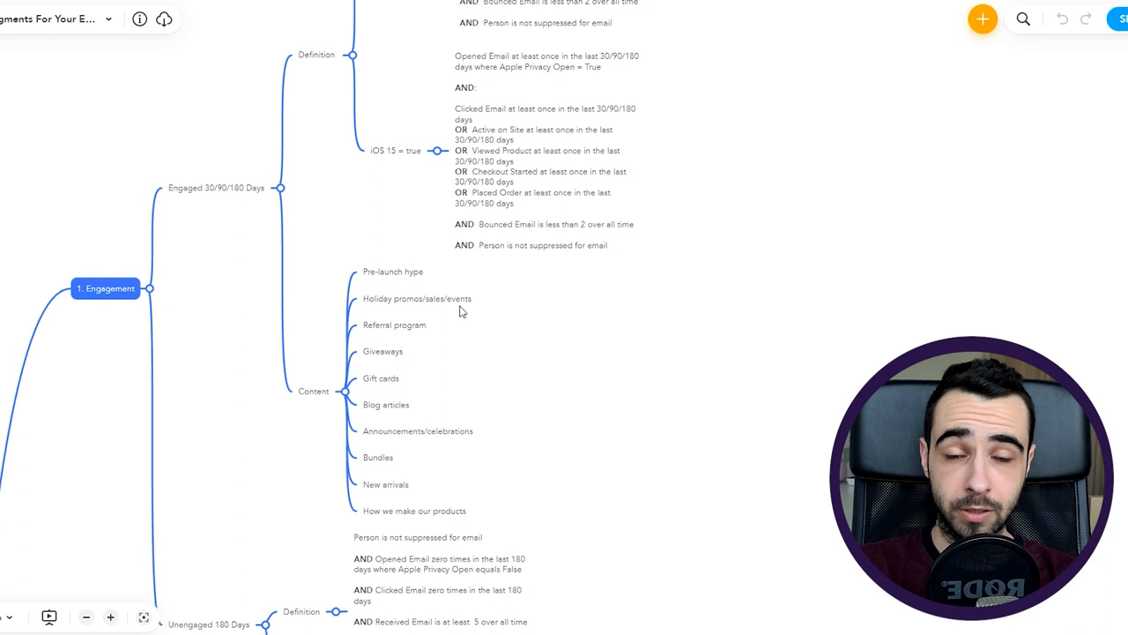
mouse_move(413, 338)
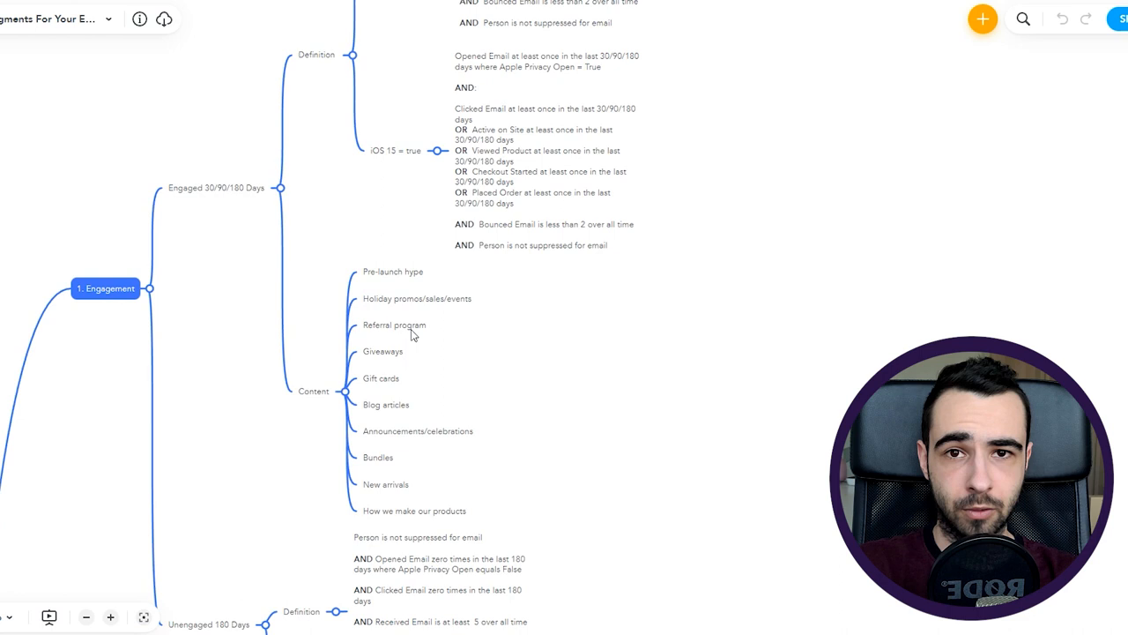
scroll(up, 3)
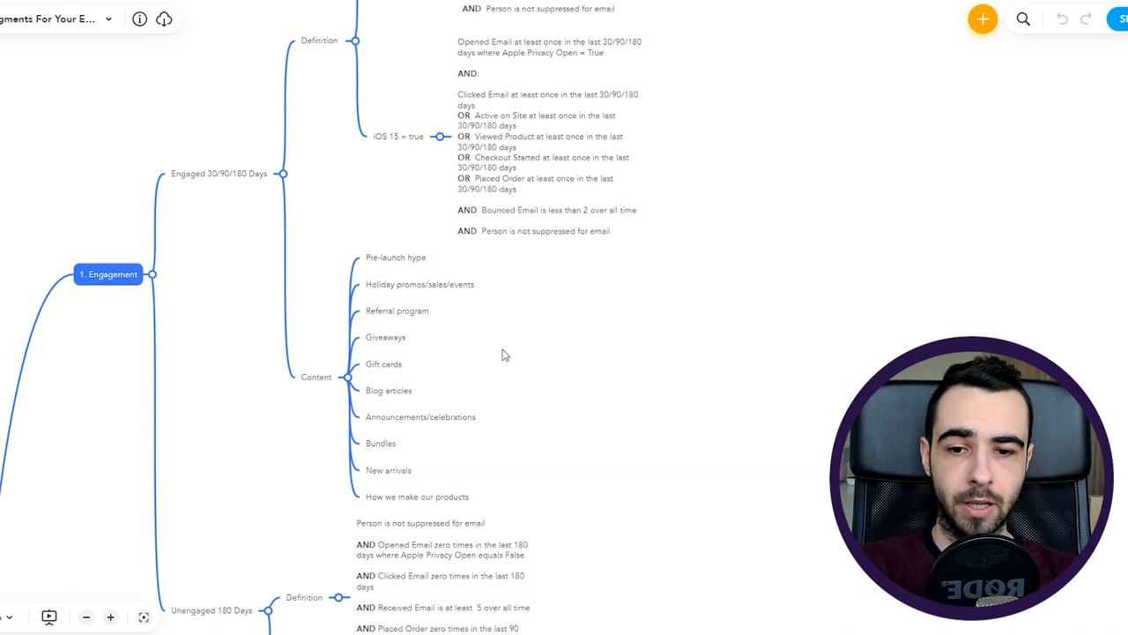
mouse_move(447, 350)
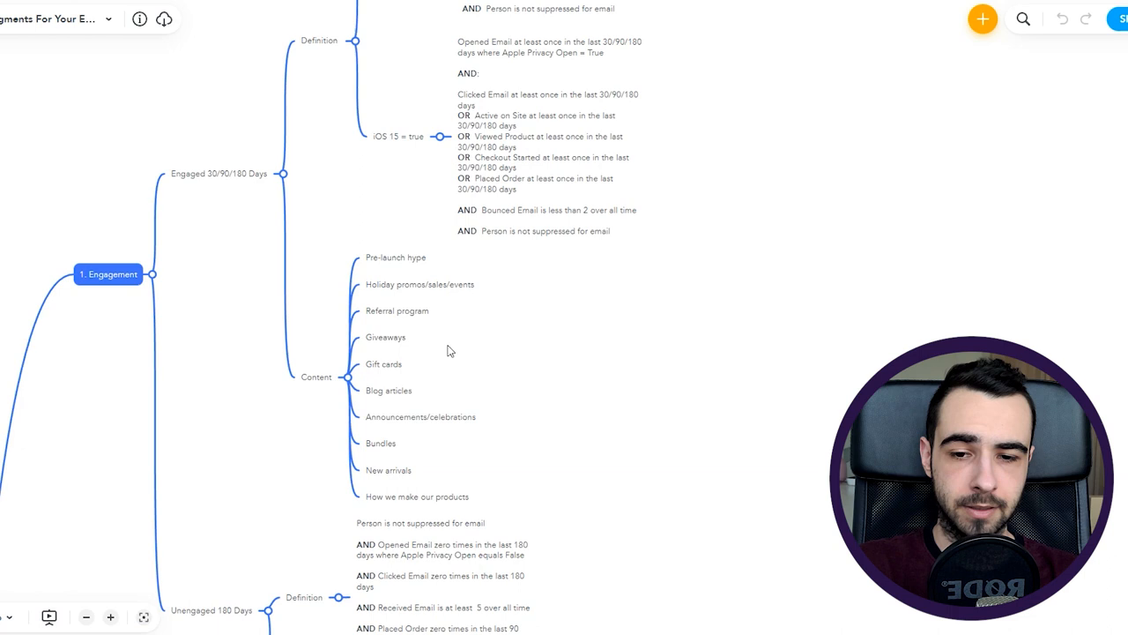
mouse_move(537, 359)
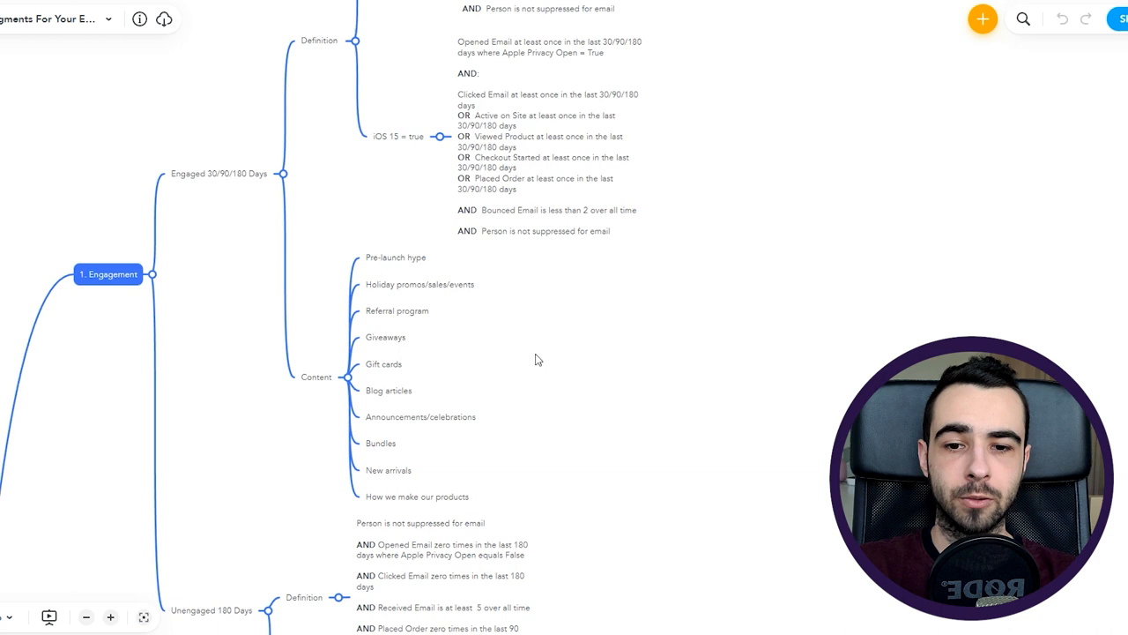
mouse_move(575, 368)
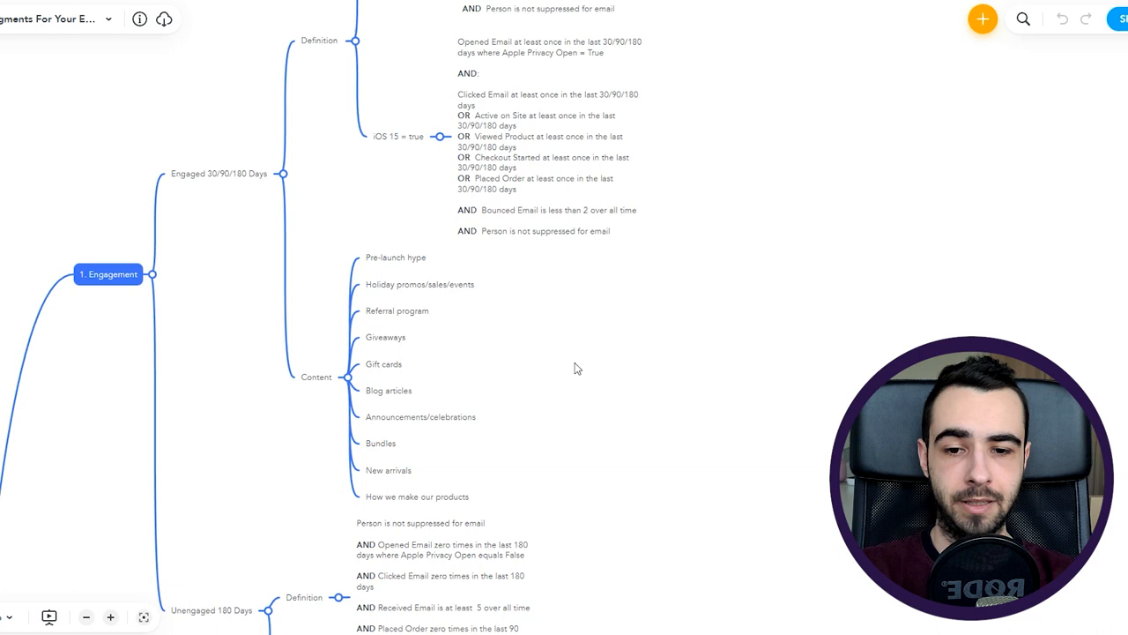
mouse_move(564, 372)
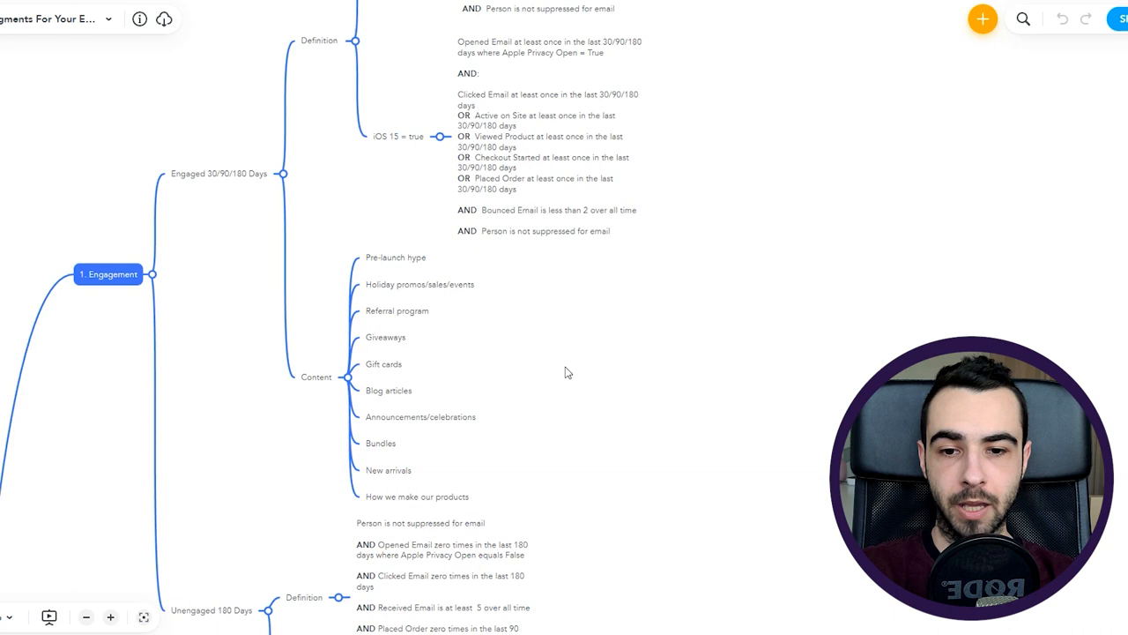
mouse_move(432, 367)
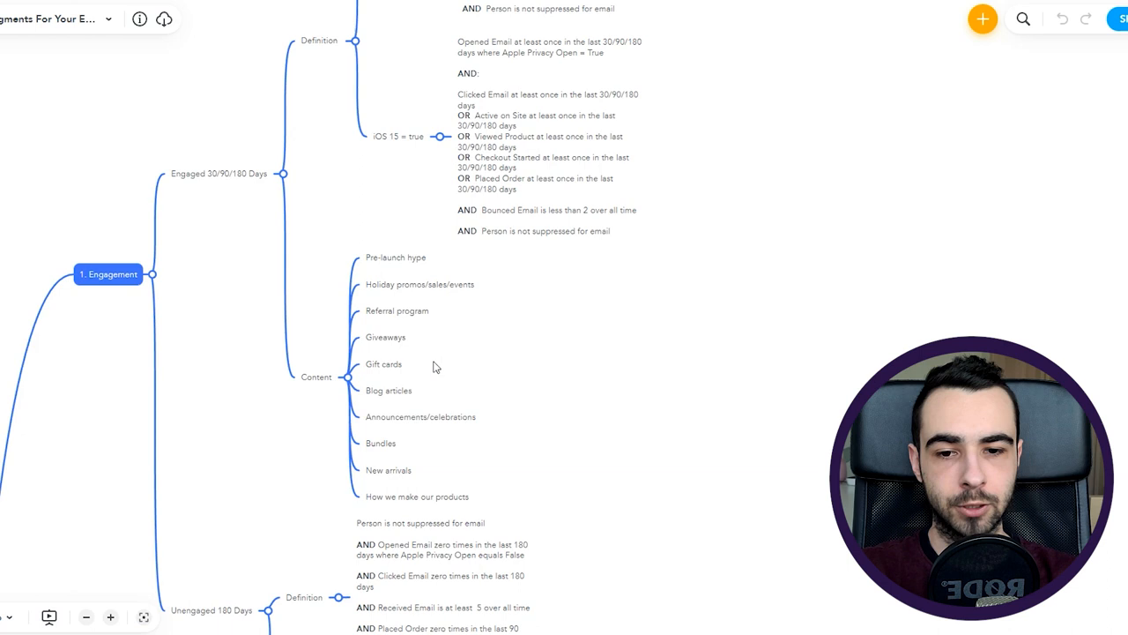
mouse_move(564, 403)
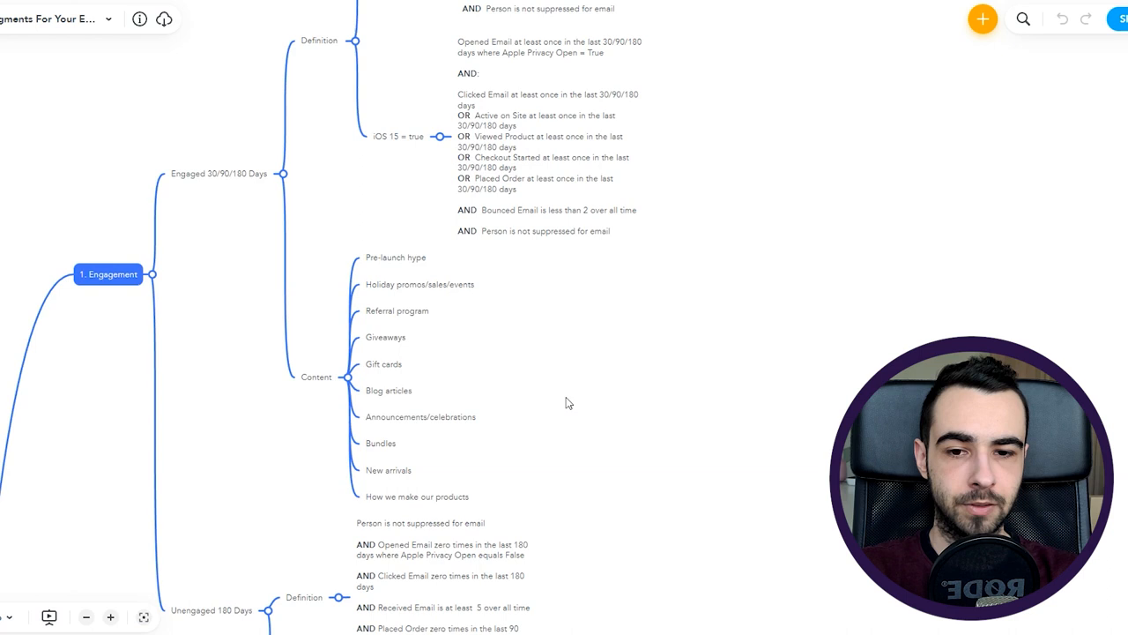
mouse_move(555, 390)
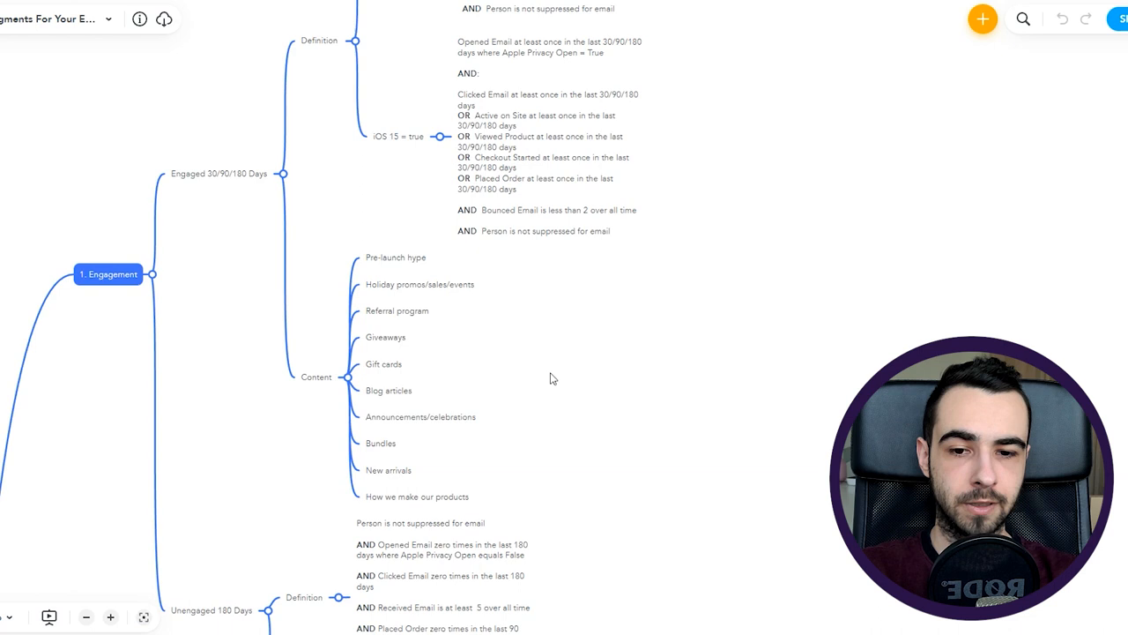
mouse_move(403, 426)
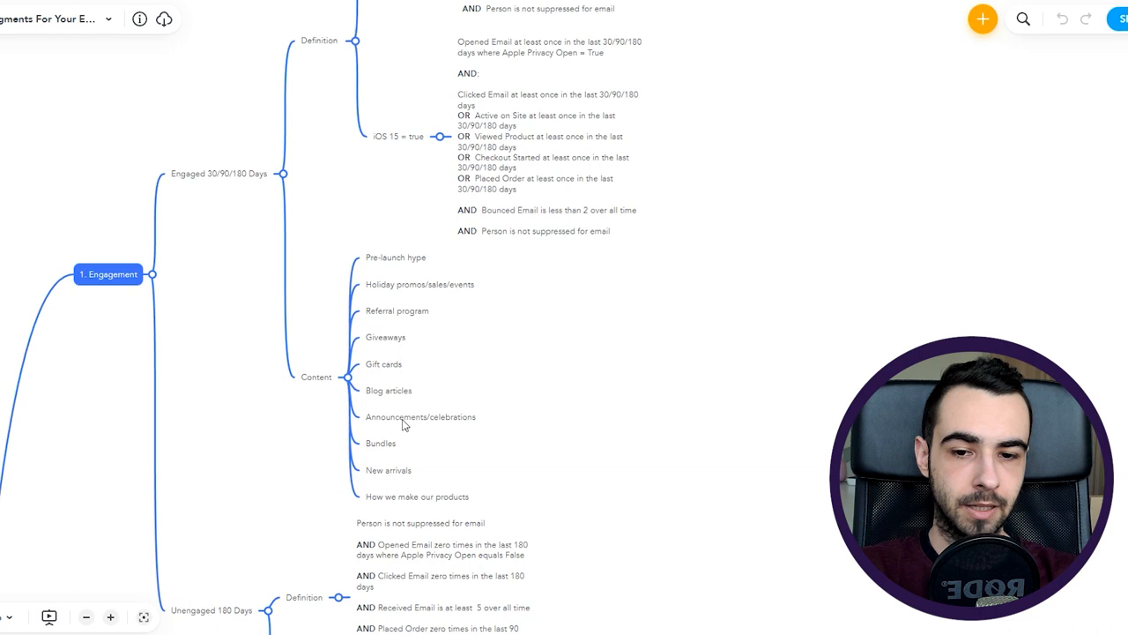
mouse_move(581, 428)
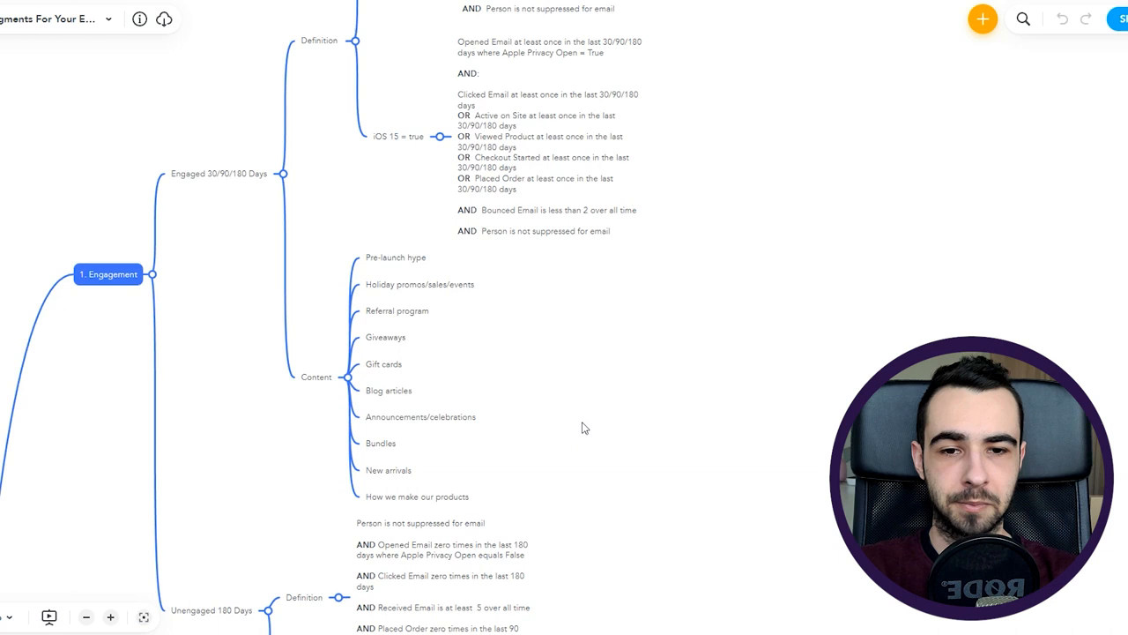
mouse_move(285, 450)
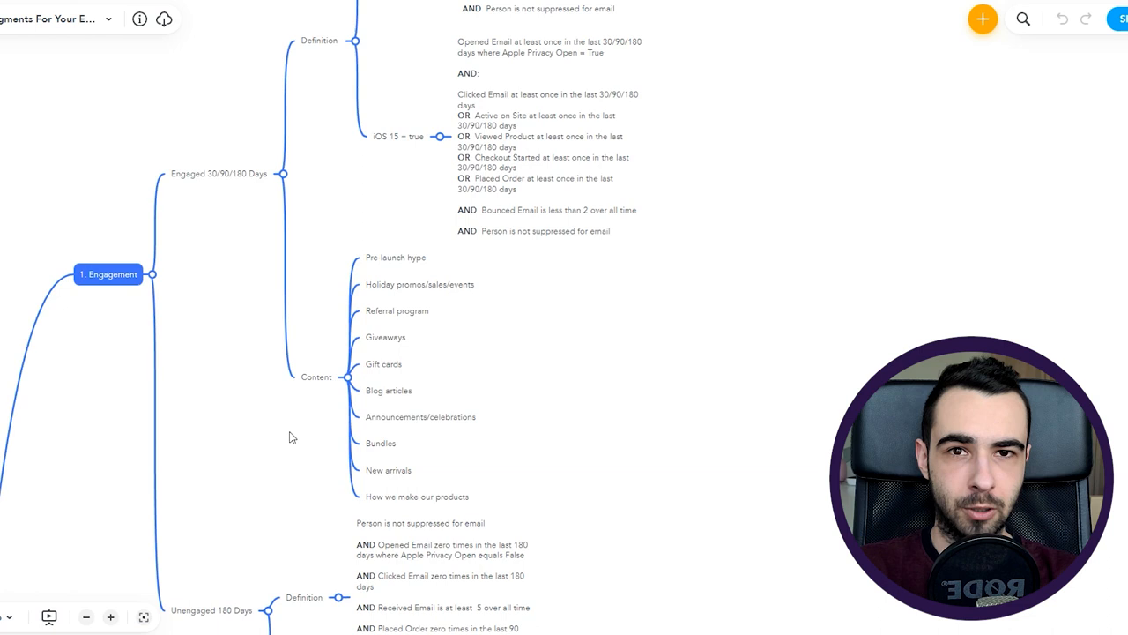
mouse_move(432, 471)
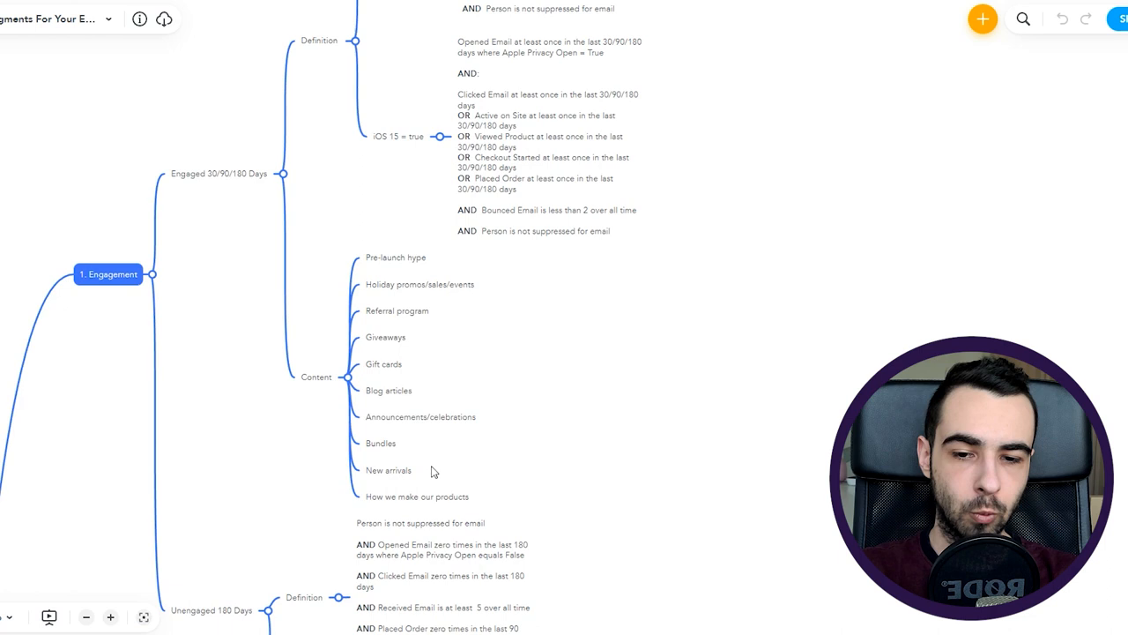
mouse_move(245, 183)
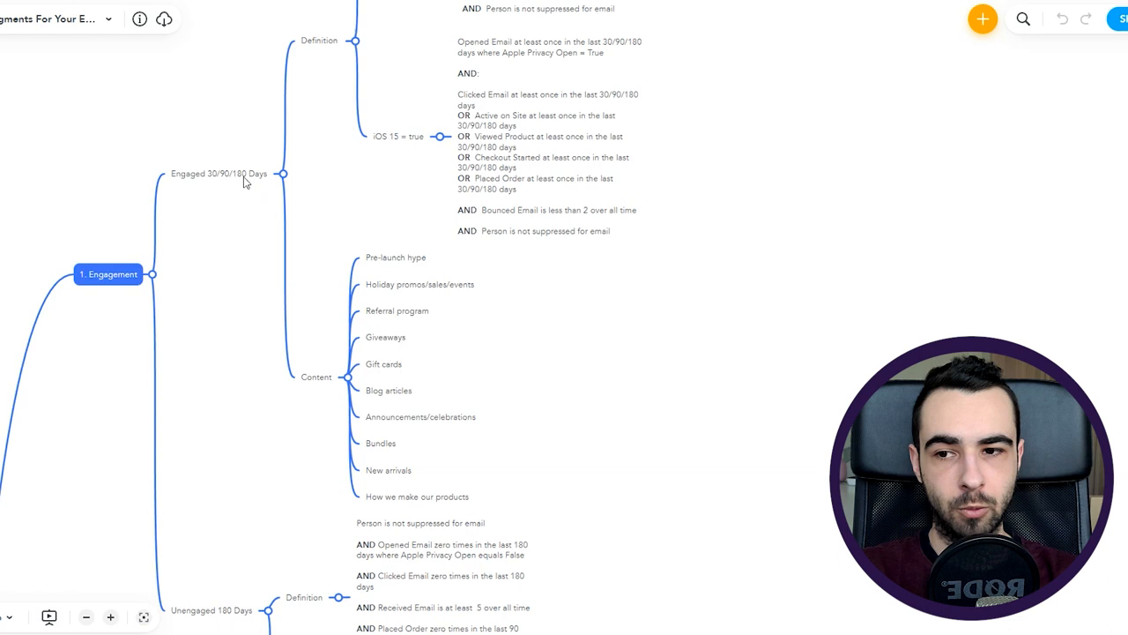
mouse_move(457, 441)
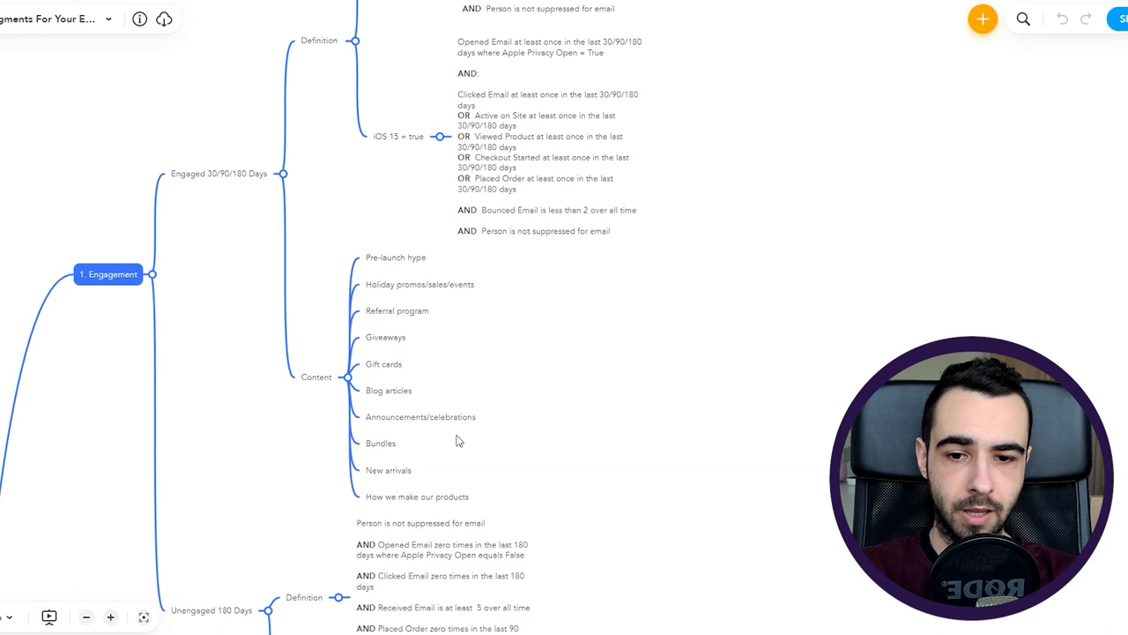
mouse_move(639, 461)
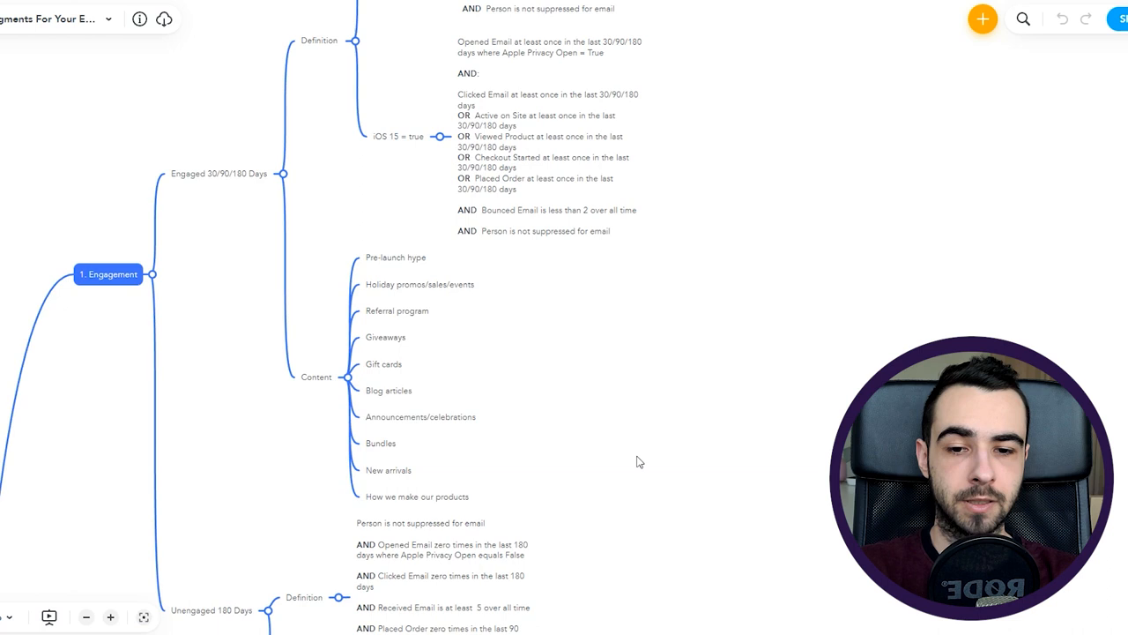
mouse_move(432, 502)
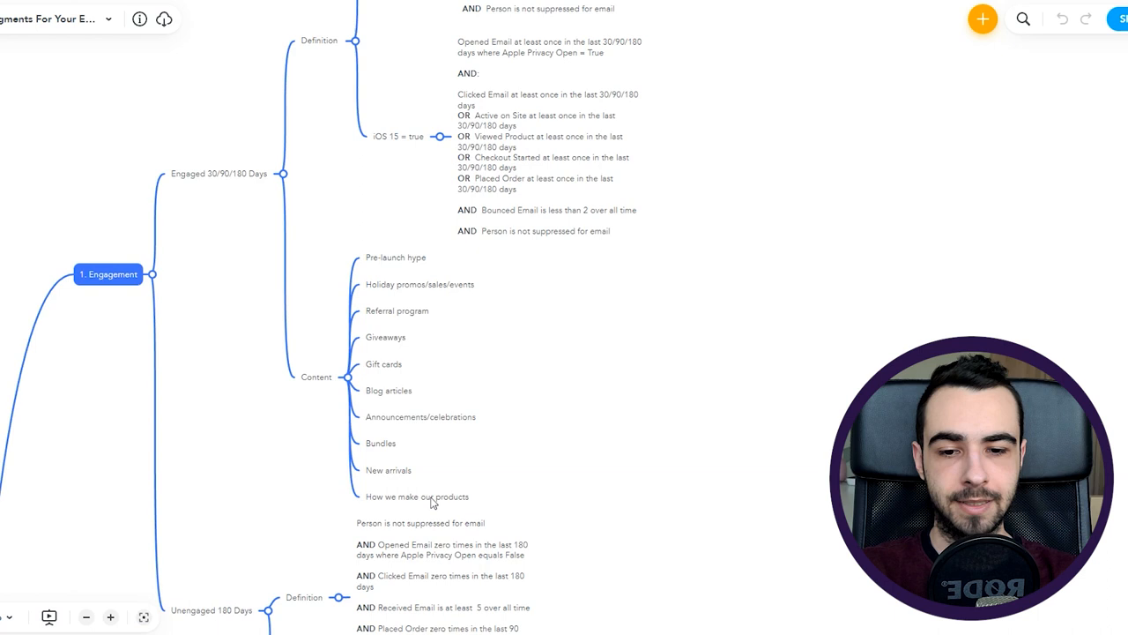
mouse_move(626, 485)
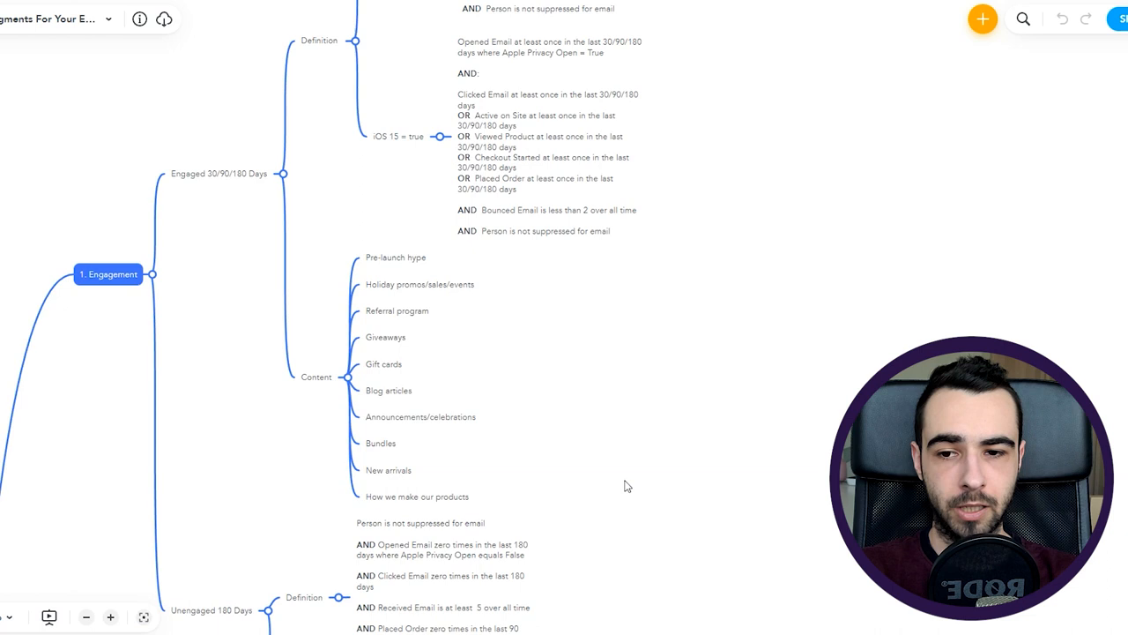
mouse_move(580, 448)
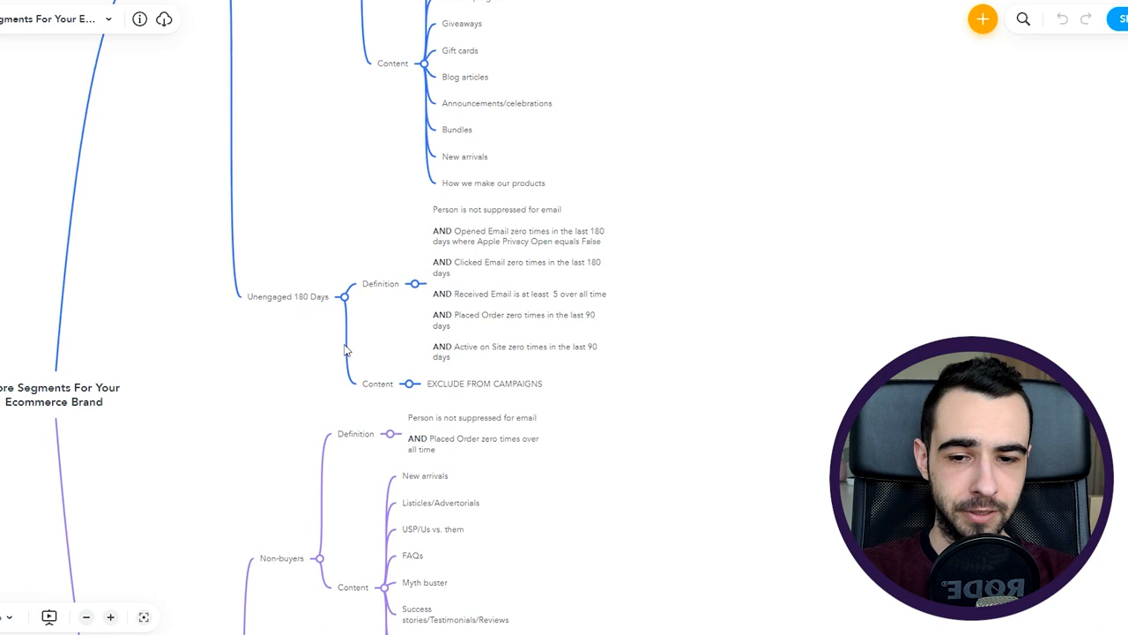
mouse_move(500, 282)
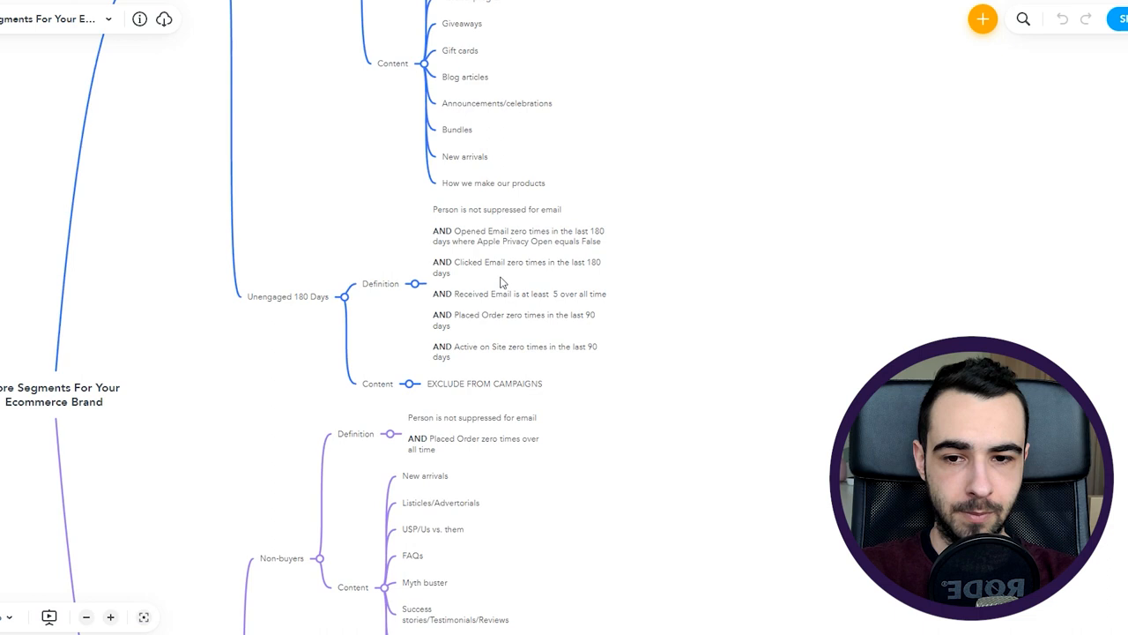
mouse_move(509, 320)
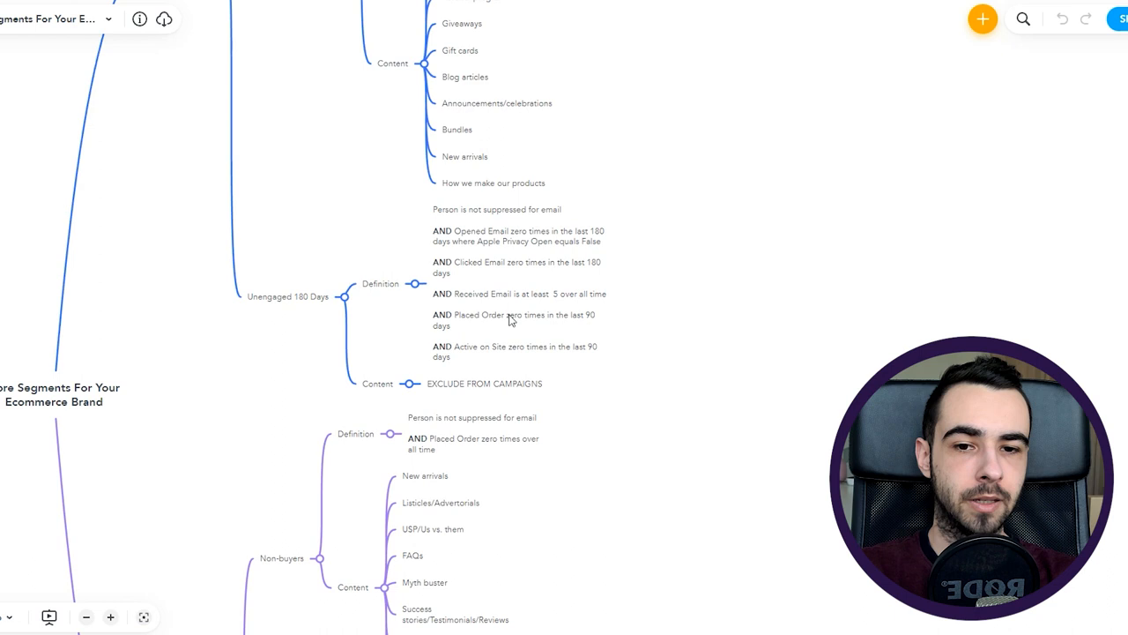
- Select the Unengaged 180 Days definition, then scroll to the Buying behavior branch with Non-buyers, Existing Customers and VIPs
click(520, 283)
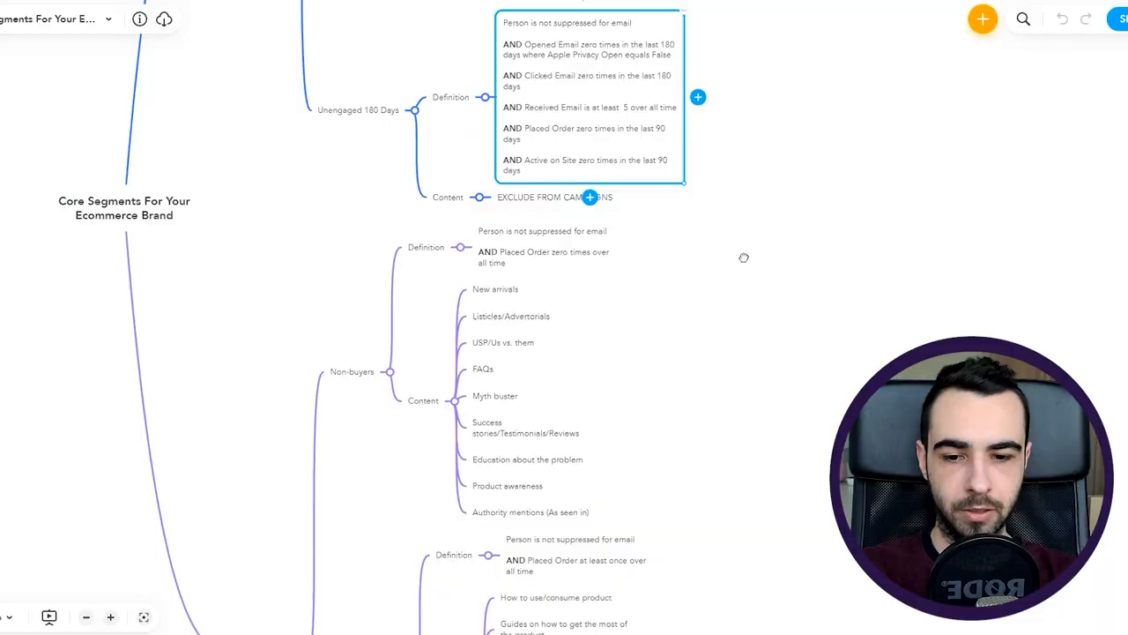
scroll(down, 3)
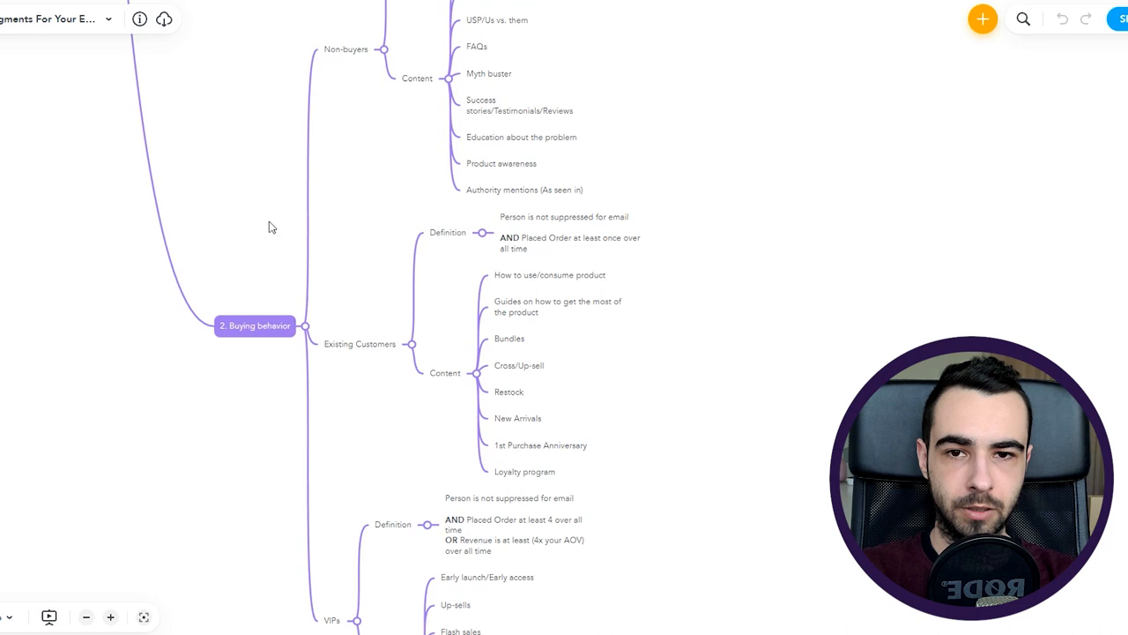
mouse_move(359, 389)
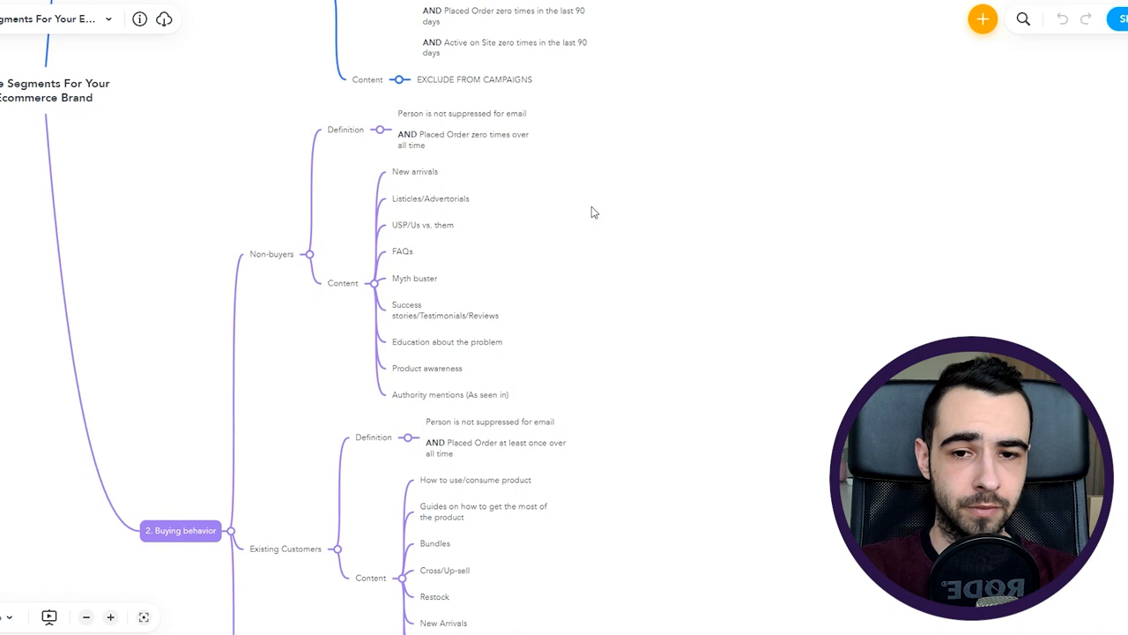
click(431, 198)
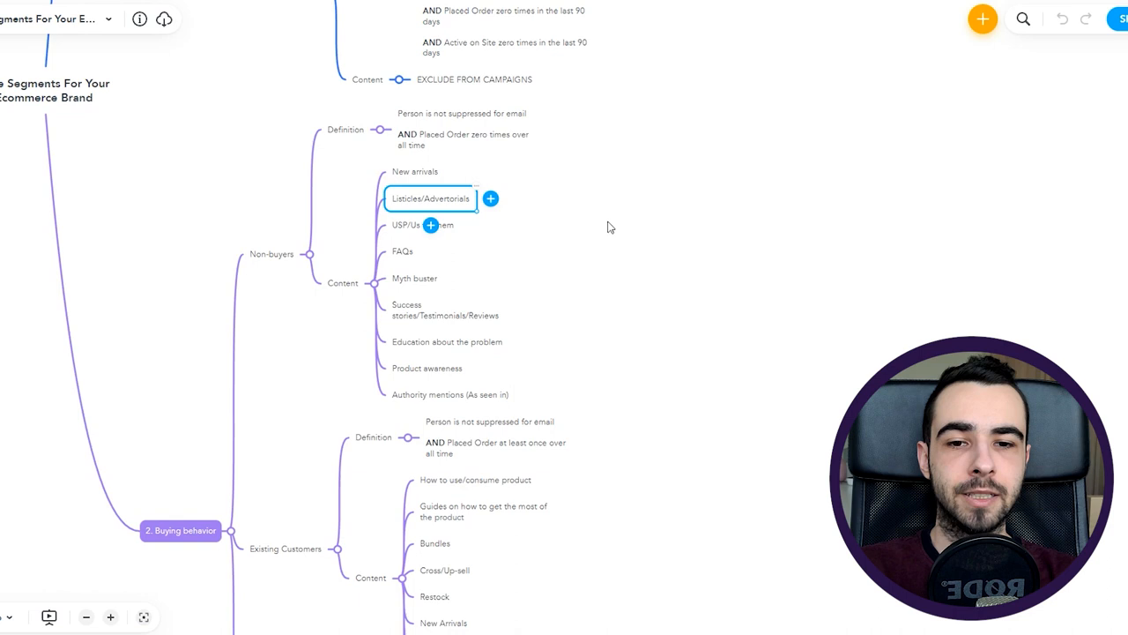
click(606, 227)
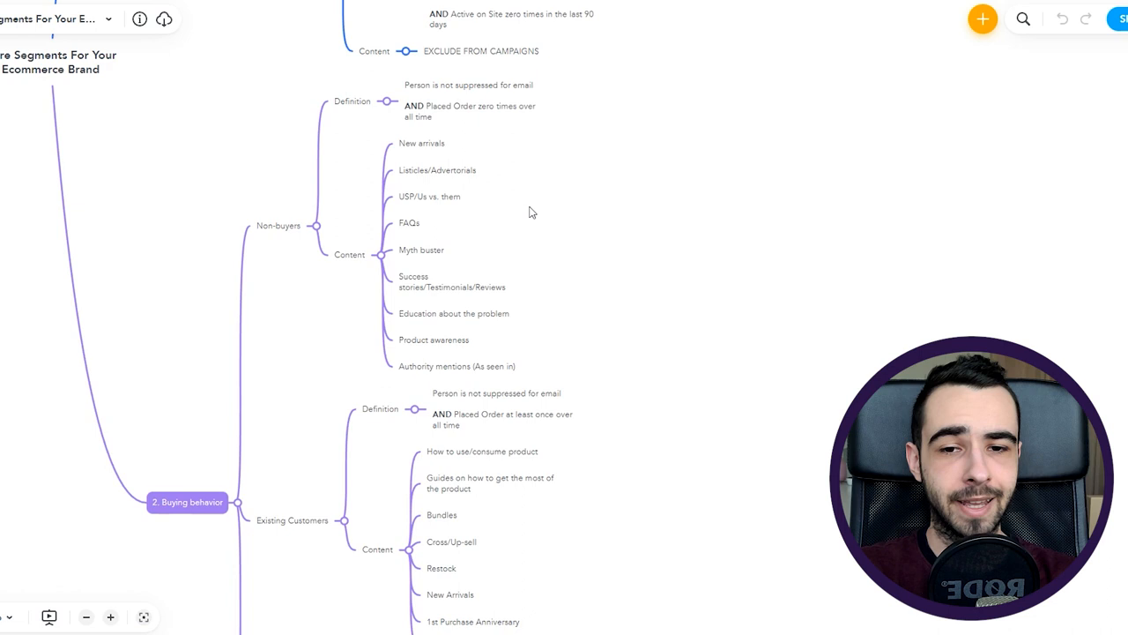
mouse_move(574, 210)
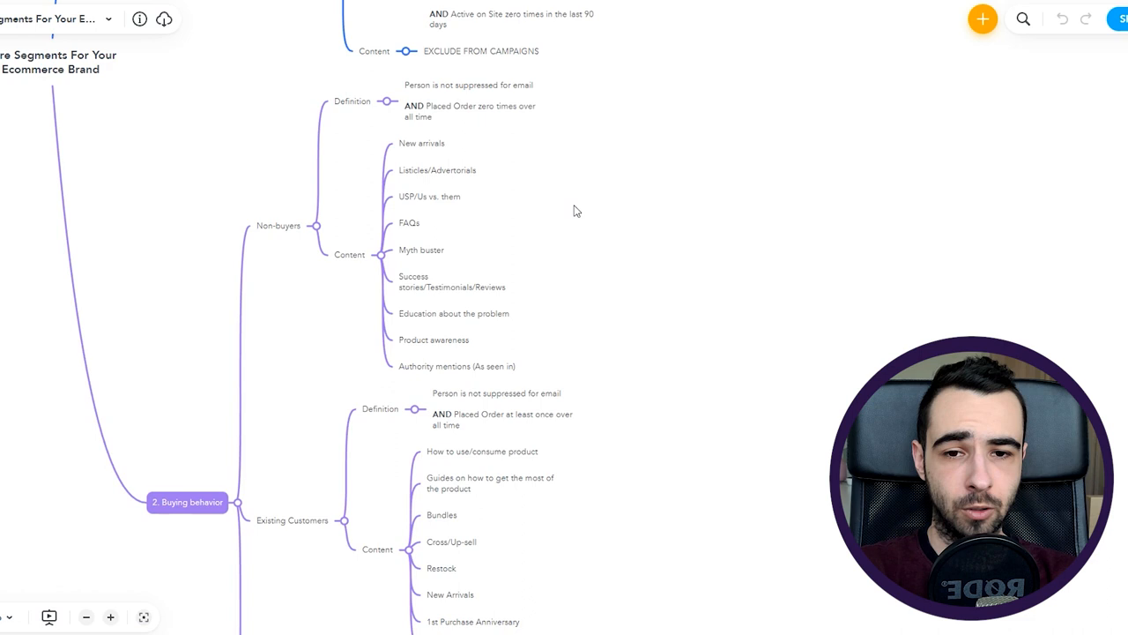
mouse_move(343, 234)
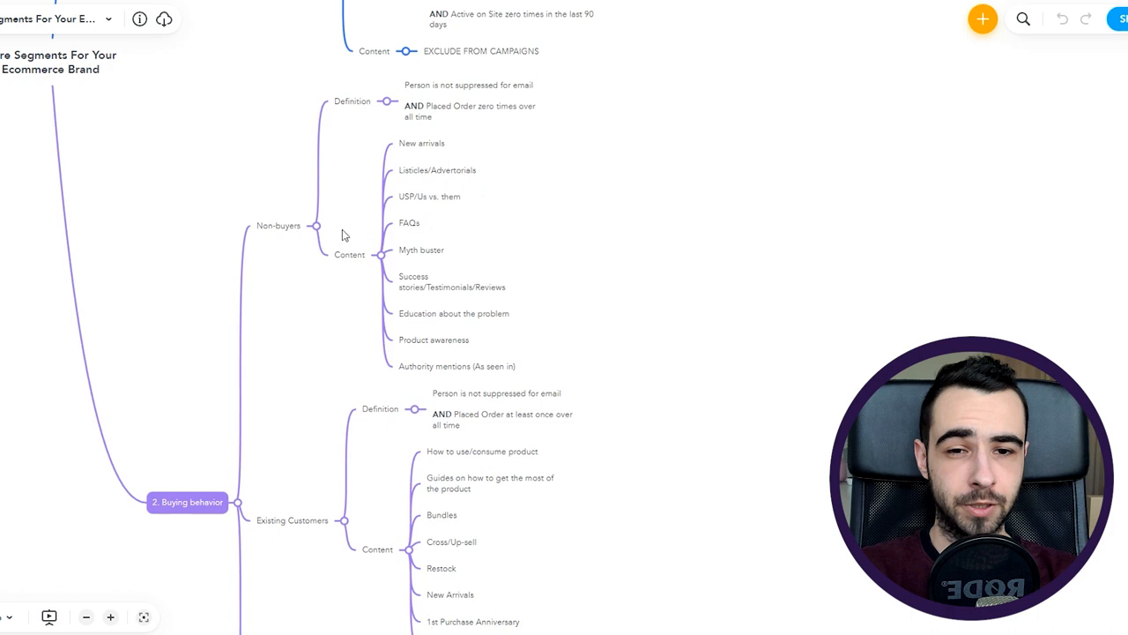
mouse_move(626, 245)
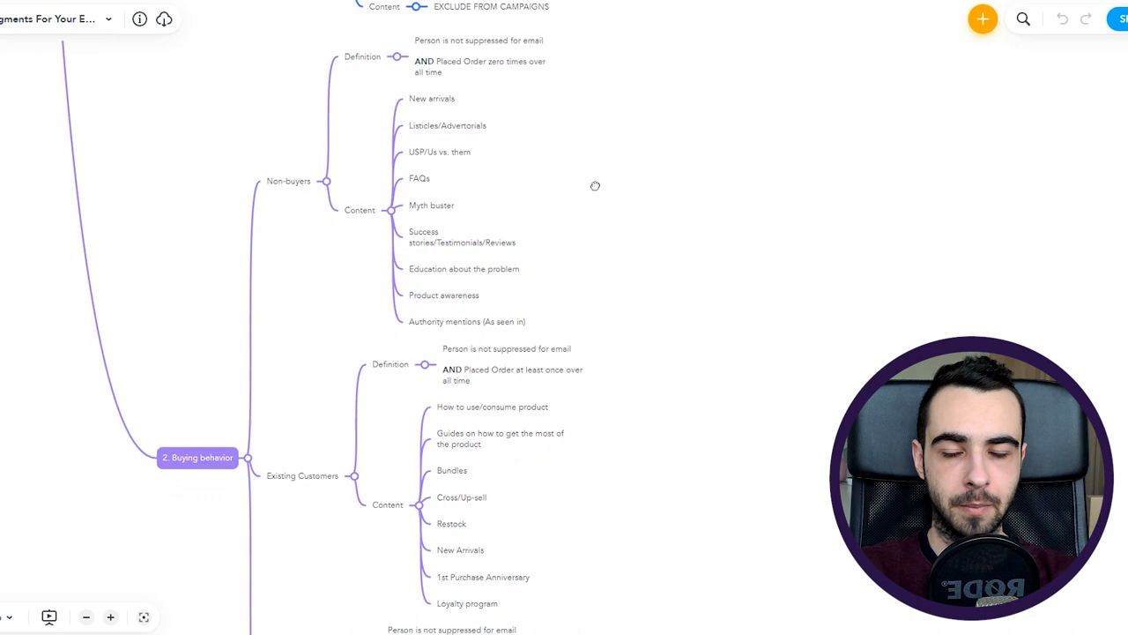
mouse_move(308, 196)
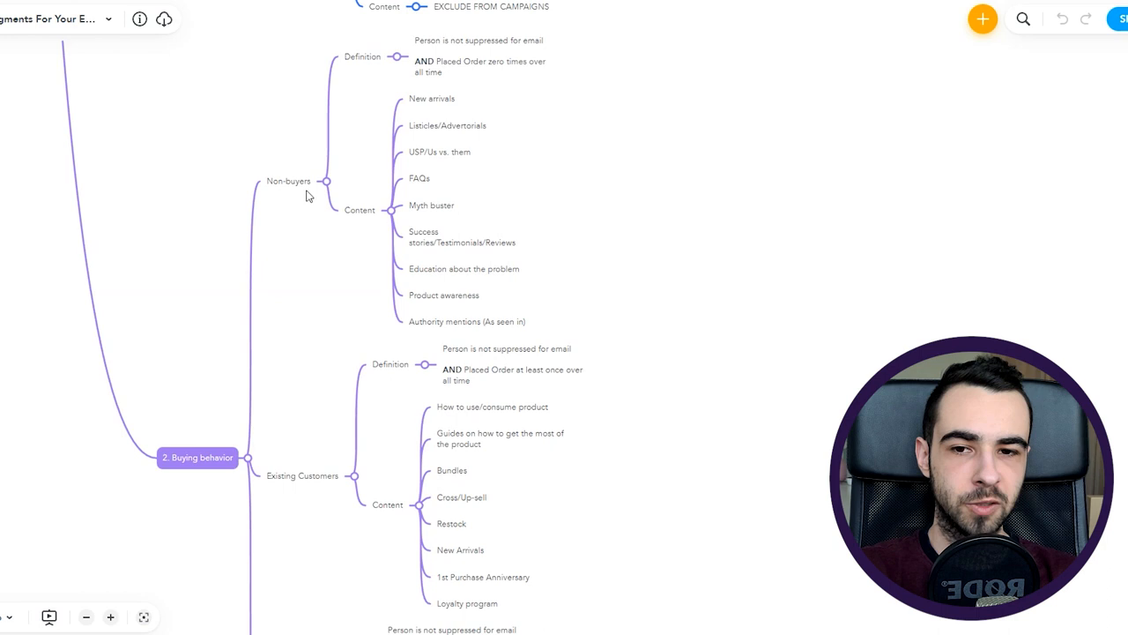
mouse_move(438, 167)
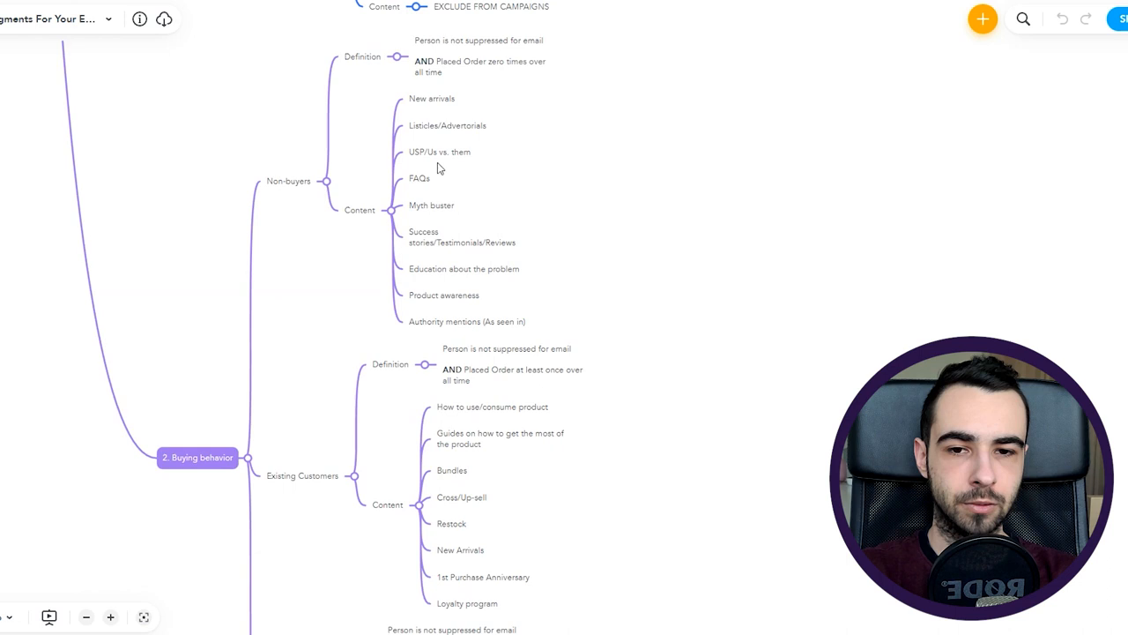
mouse_move(365, 167)
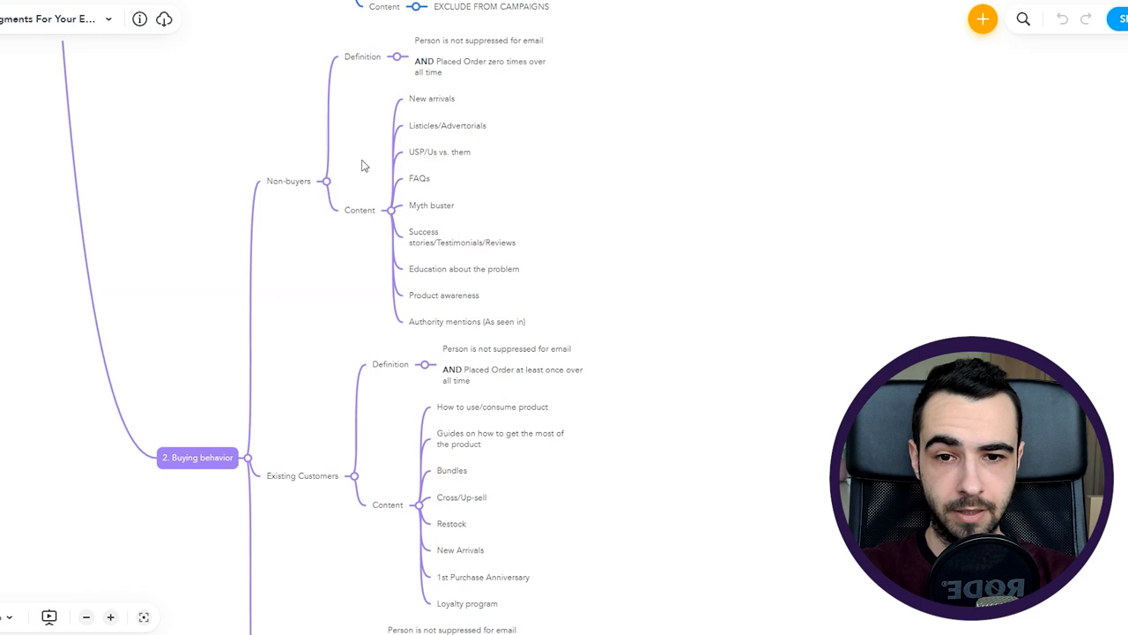
mouse_move(447, 211)
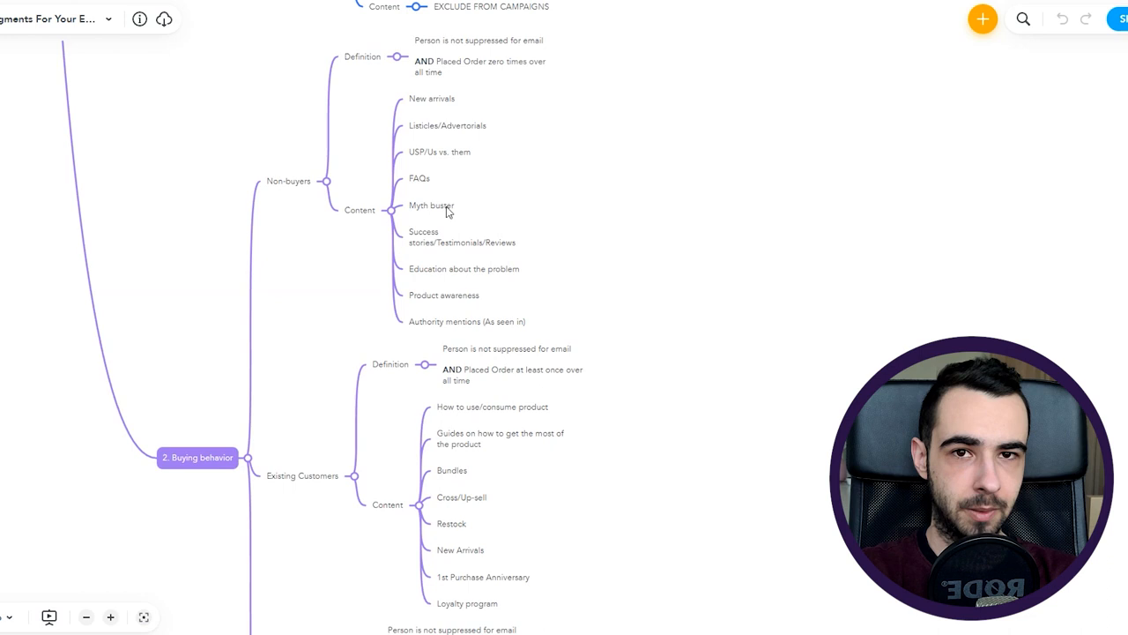
mouse_move(600, 230)
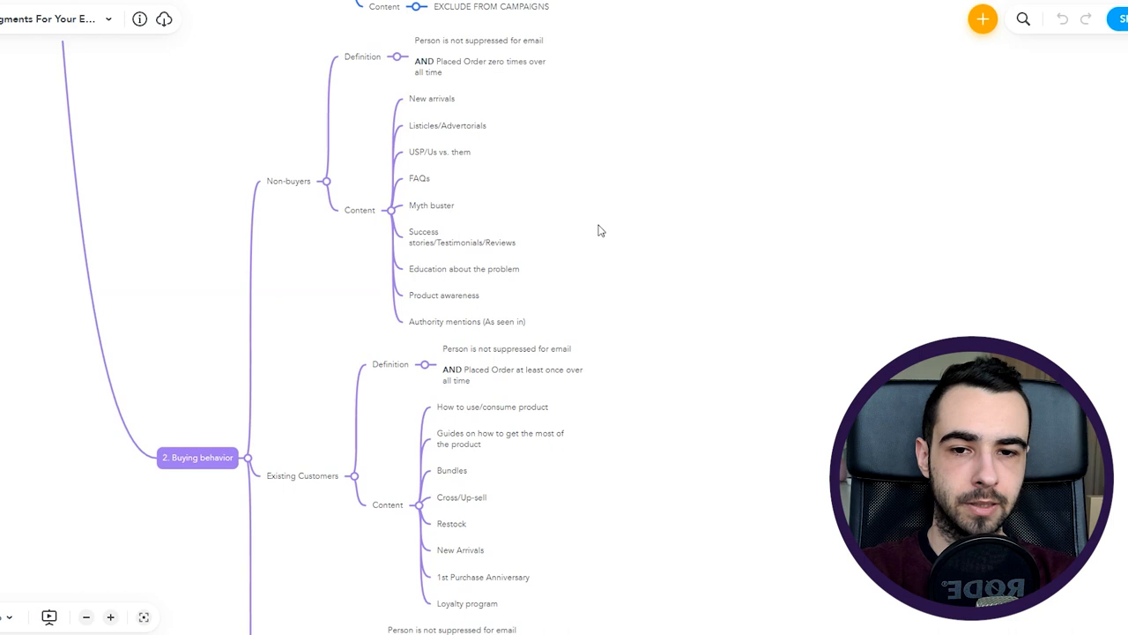
- Scroll until the VIPs definition, placed order at least 4 times, appears below Existing Customers
scroll(down, 3)
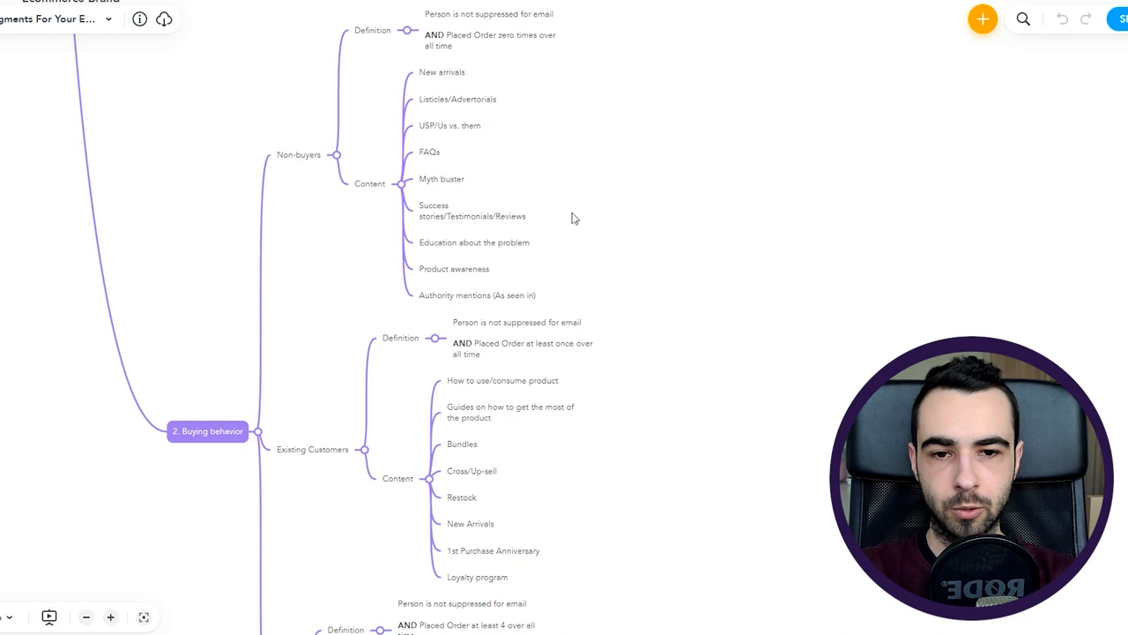
mouse_move(545, 195)
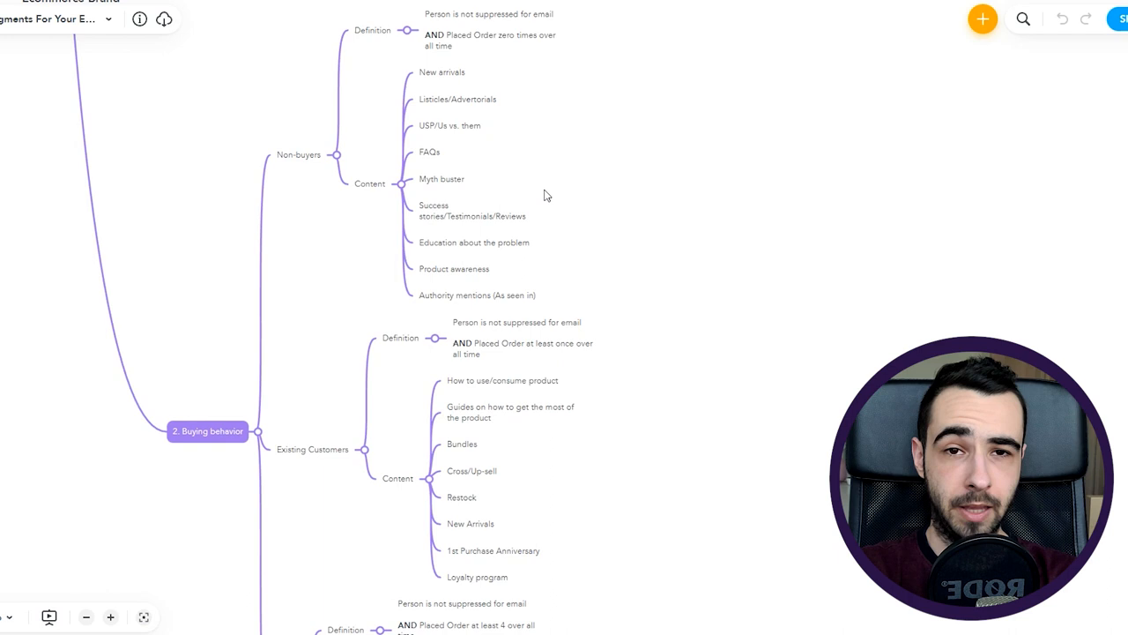
mouse_move(539, 204)
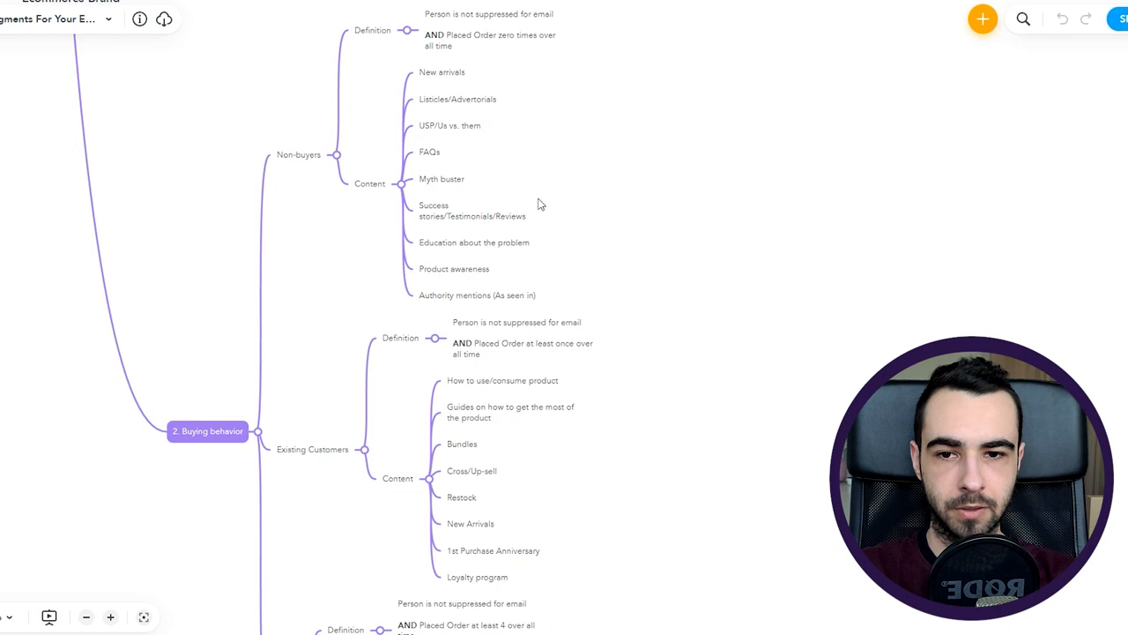
mouse_move(697, 236)
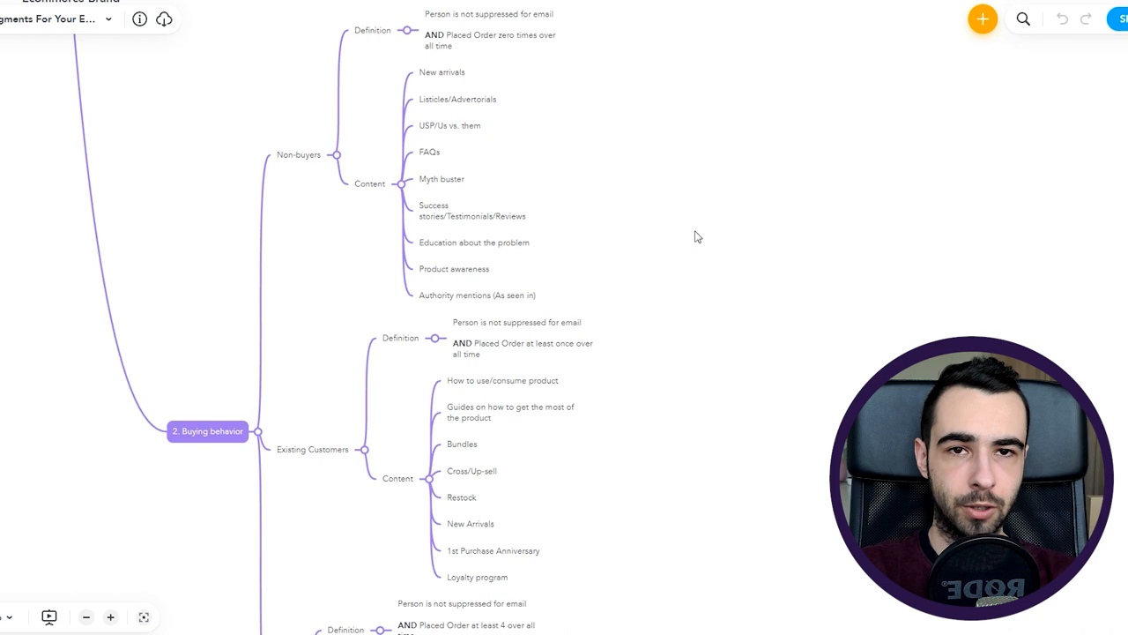
mouse_move(472, 263)
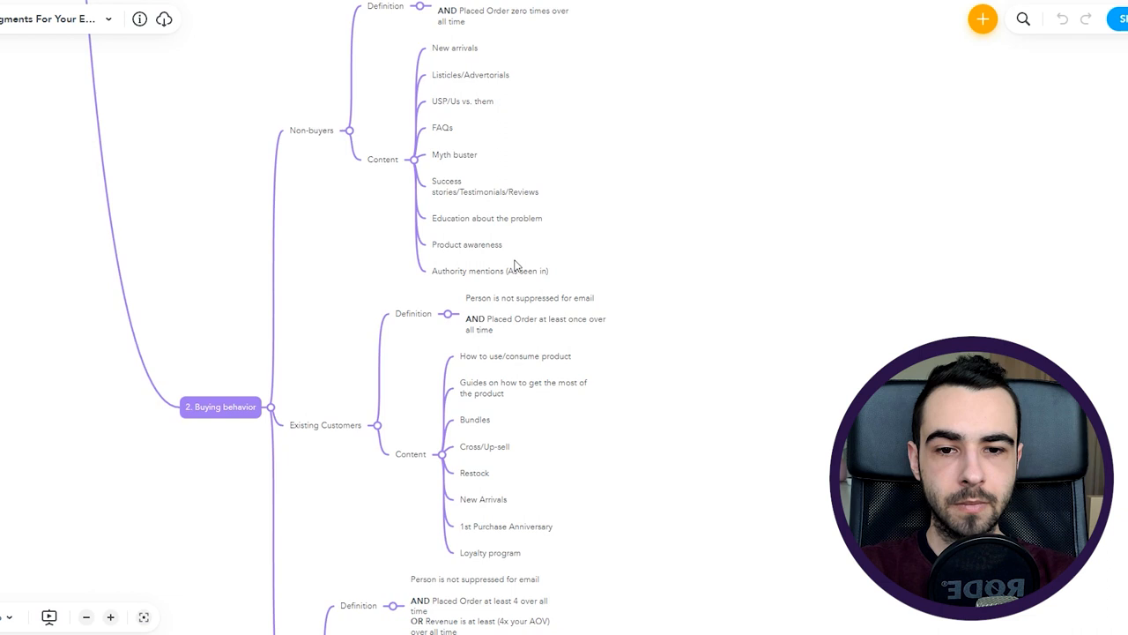
mouse_move(655, 275)
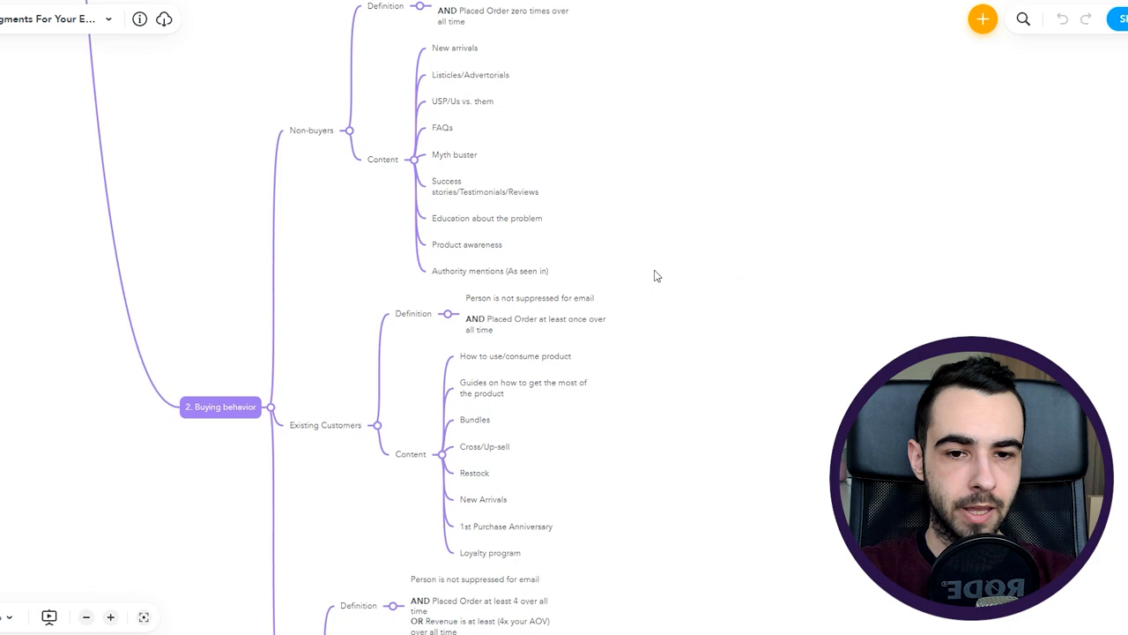
mouse_move(620, 275)
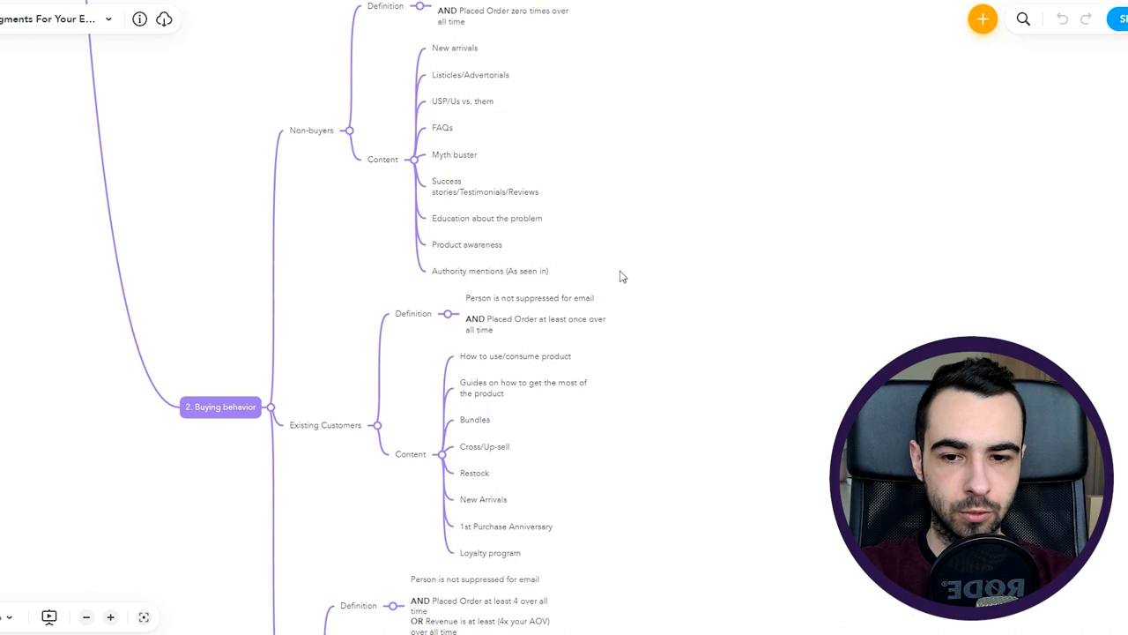
mouse_move(653, 443)
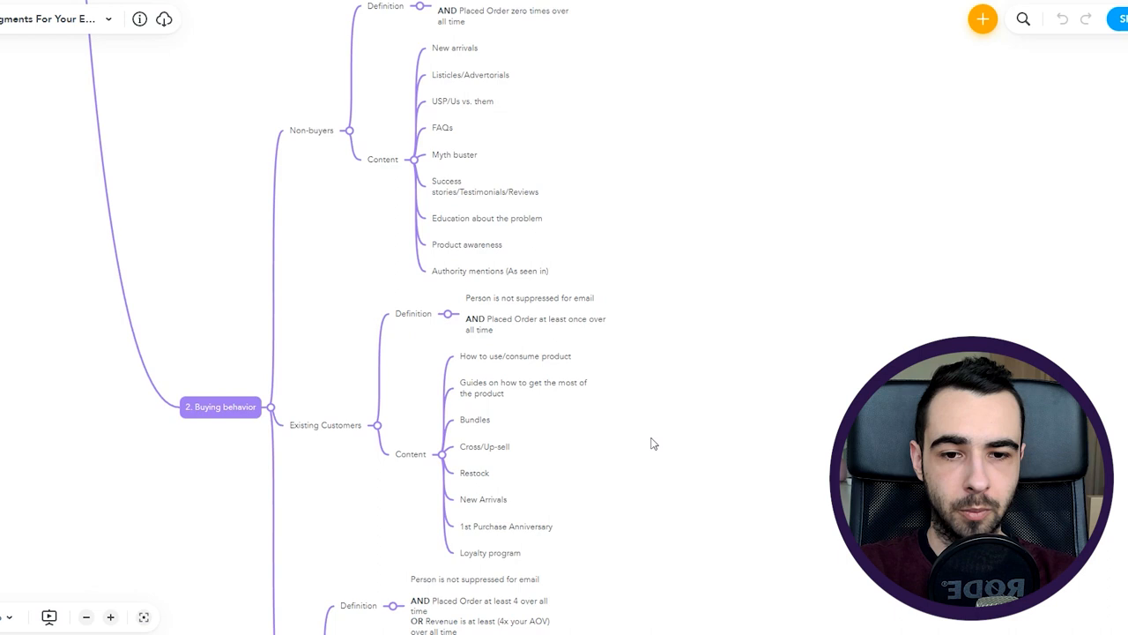
scroll(down, 3)
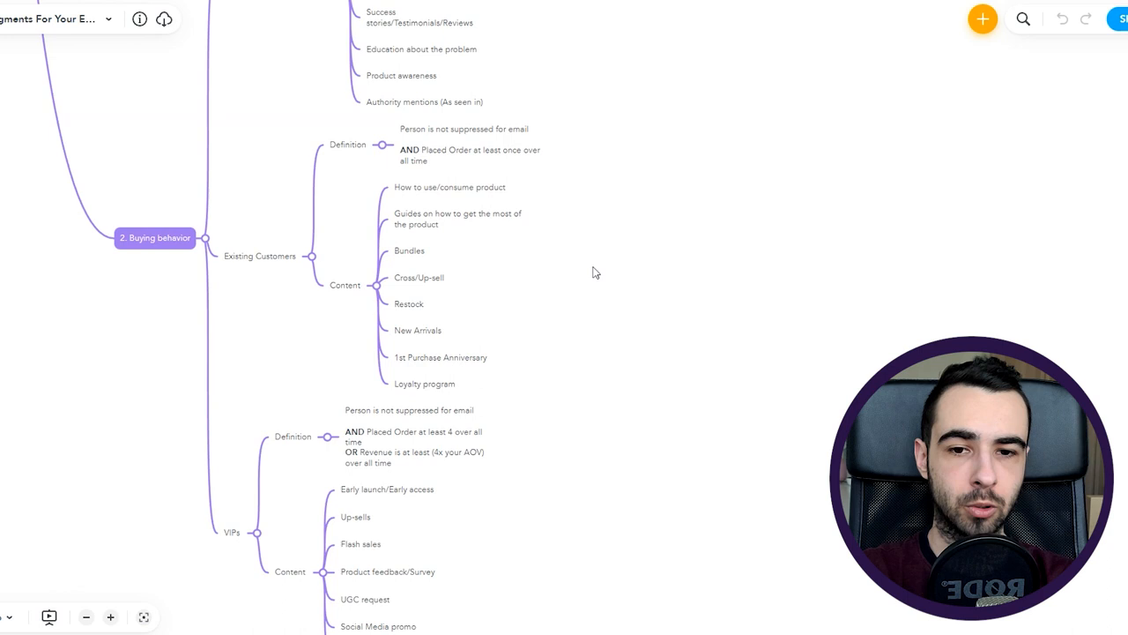
mouse_move(443, 191)
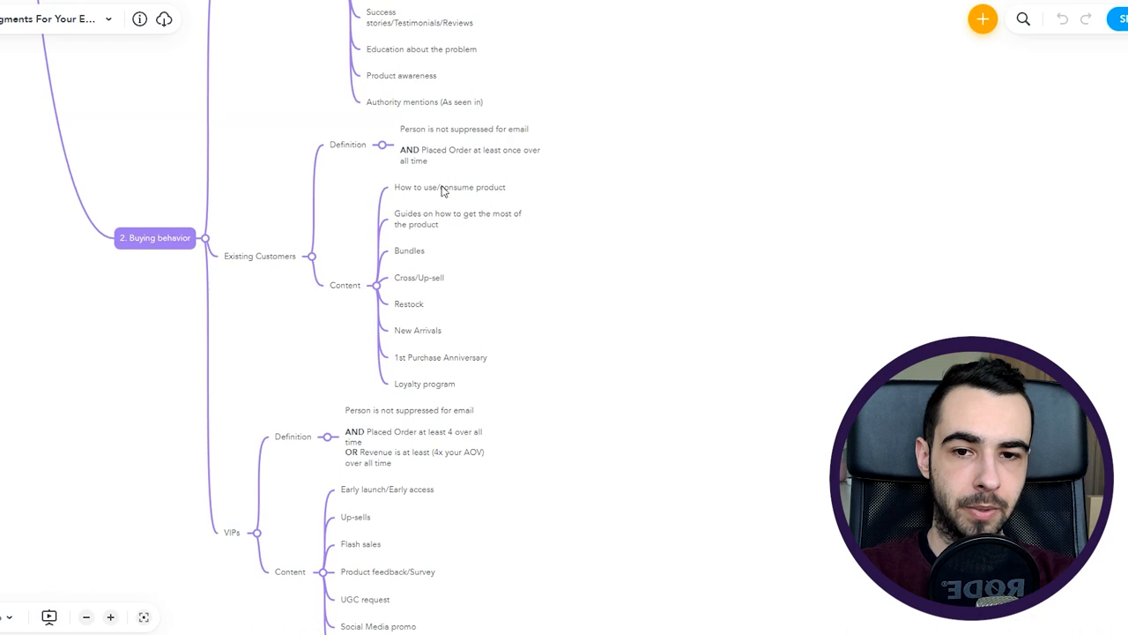
mouse_move(469, 227)
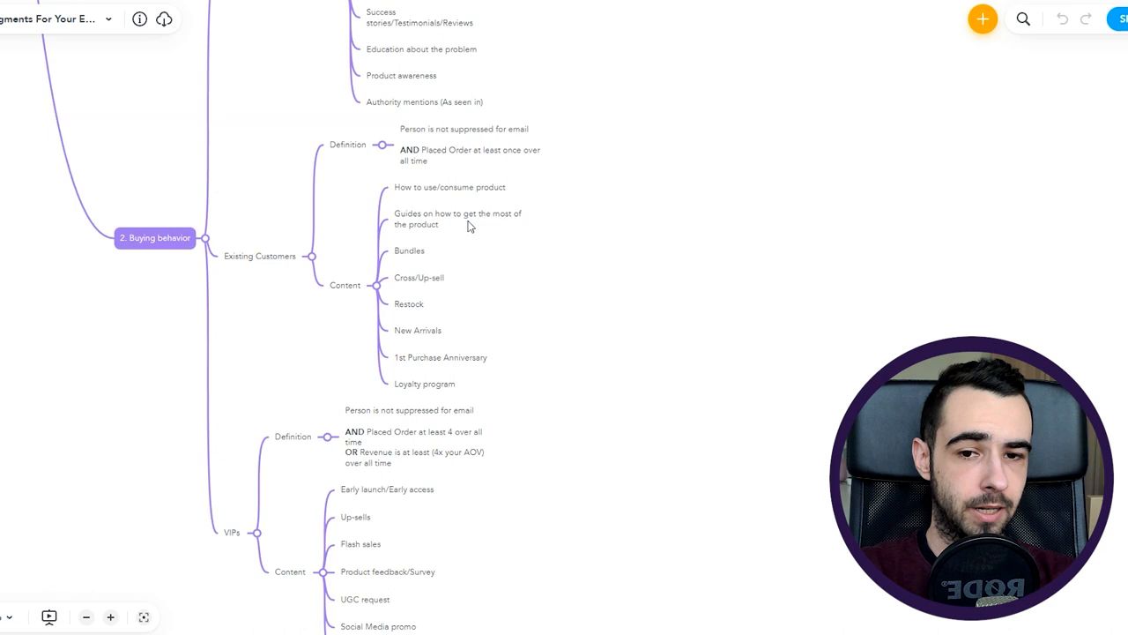
mouse_move(466, 225)
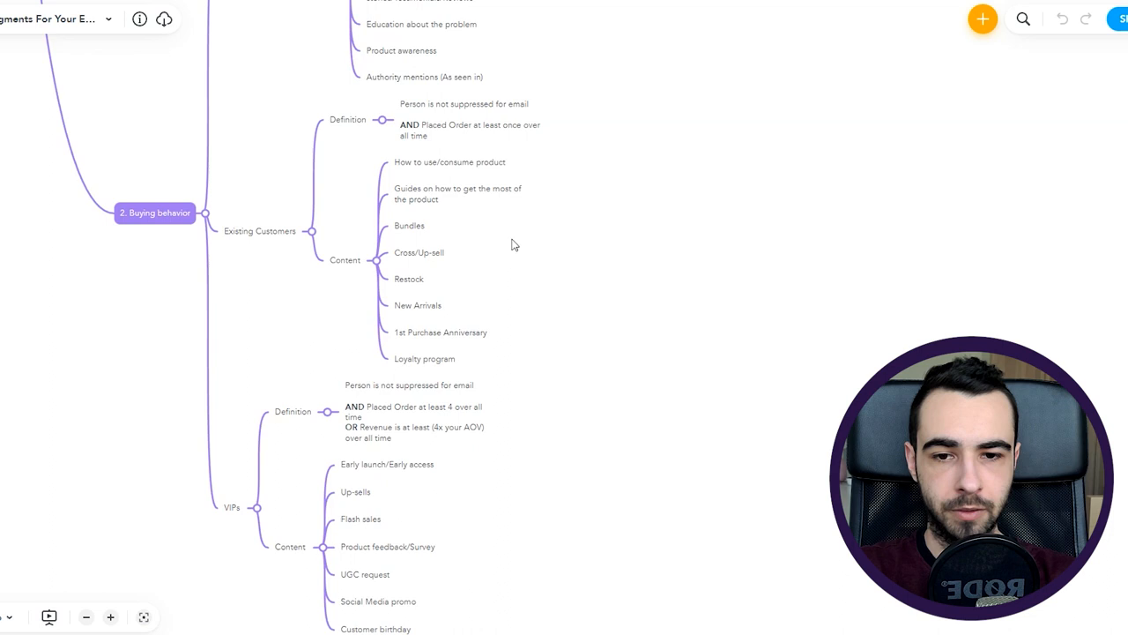
mouse_move(525, 278)
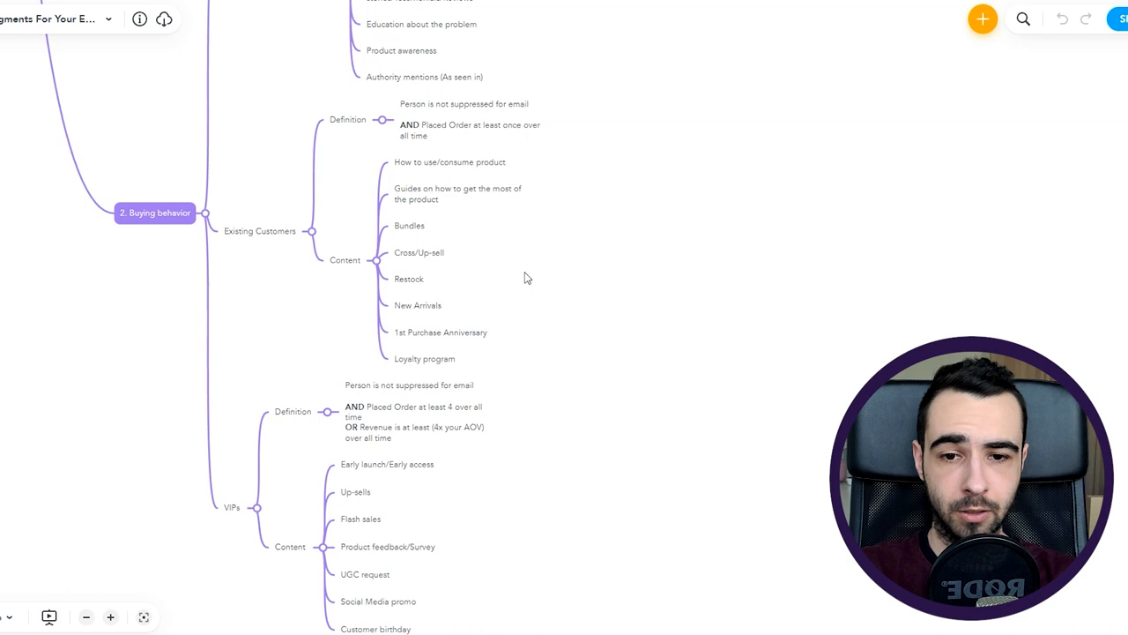
click(409, 279)
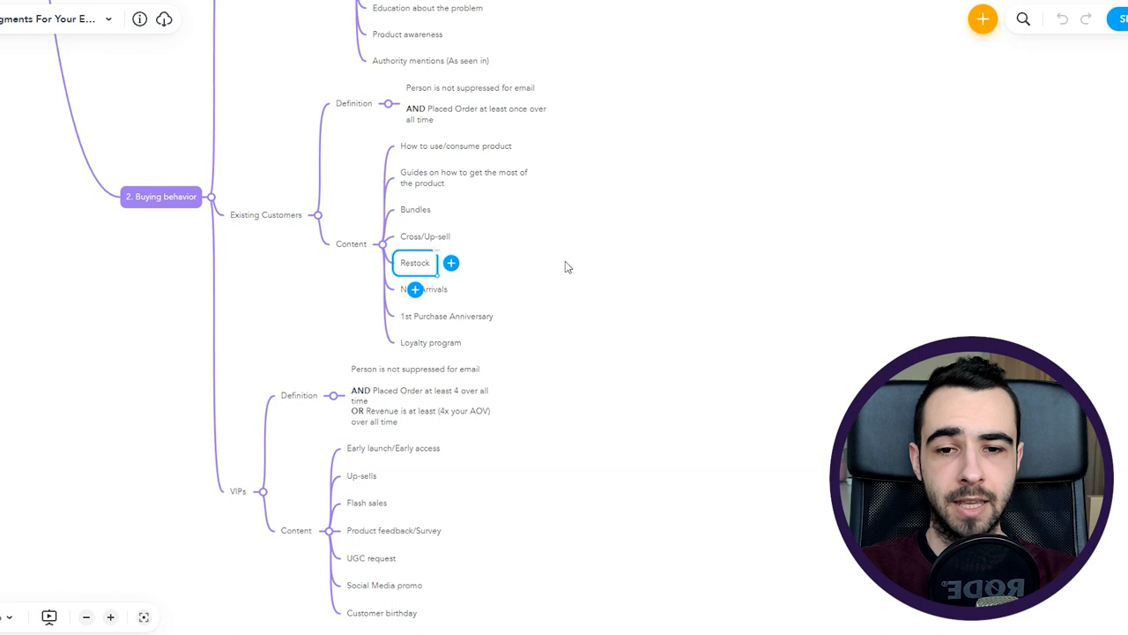
click(424, 289)
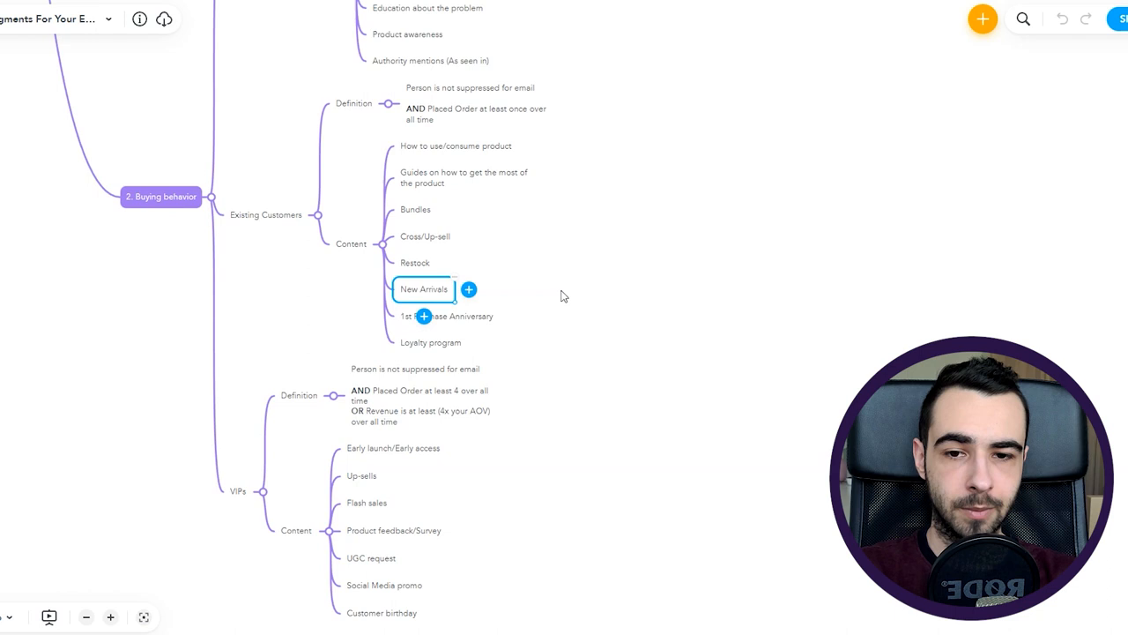
click(445, 315)
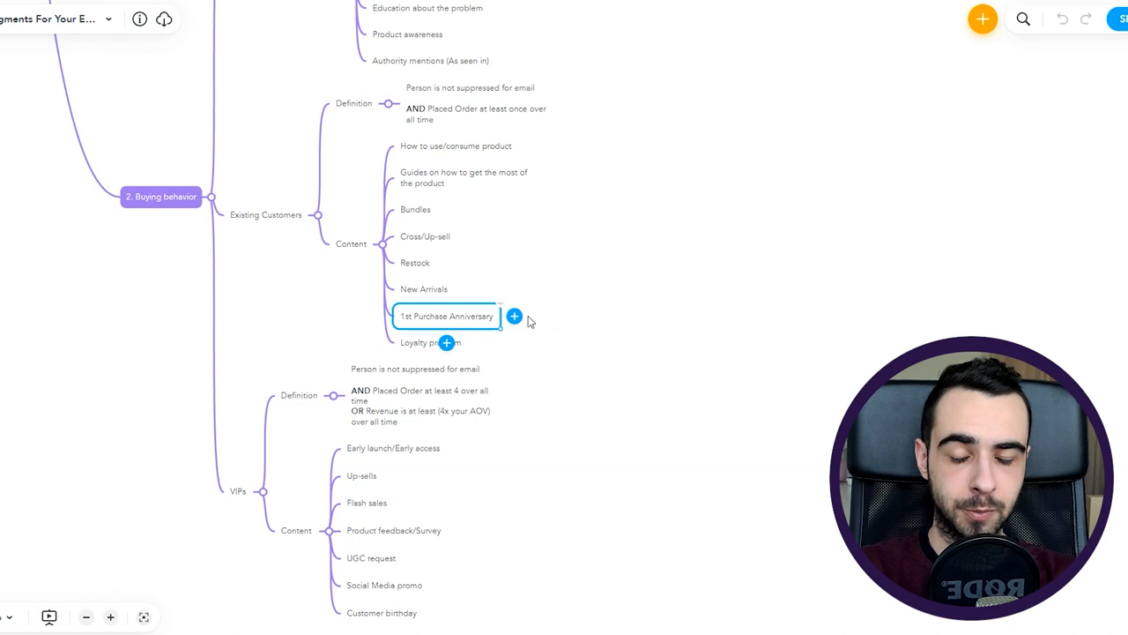
click(529, 320)
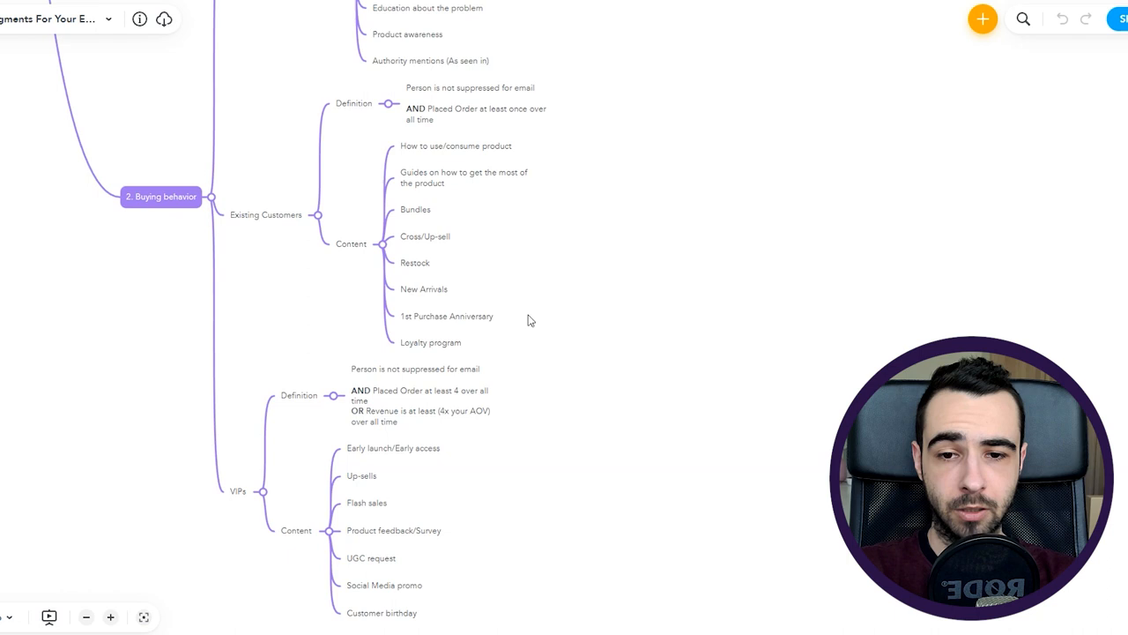
click(431, 342)
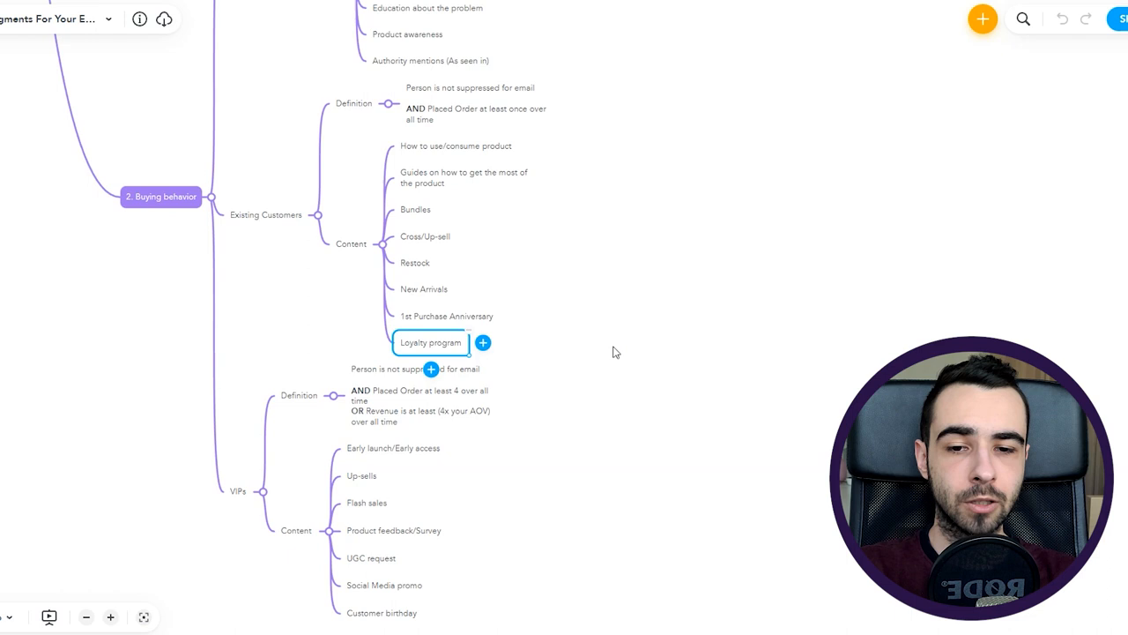
mouse_move(556, 348)
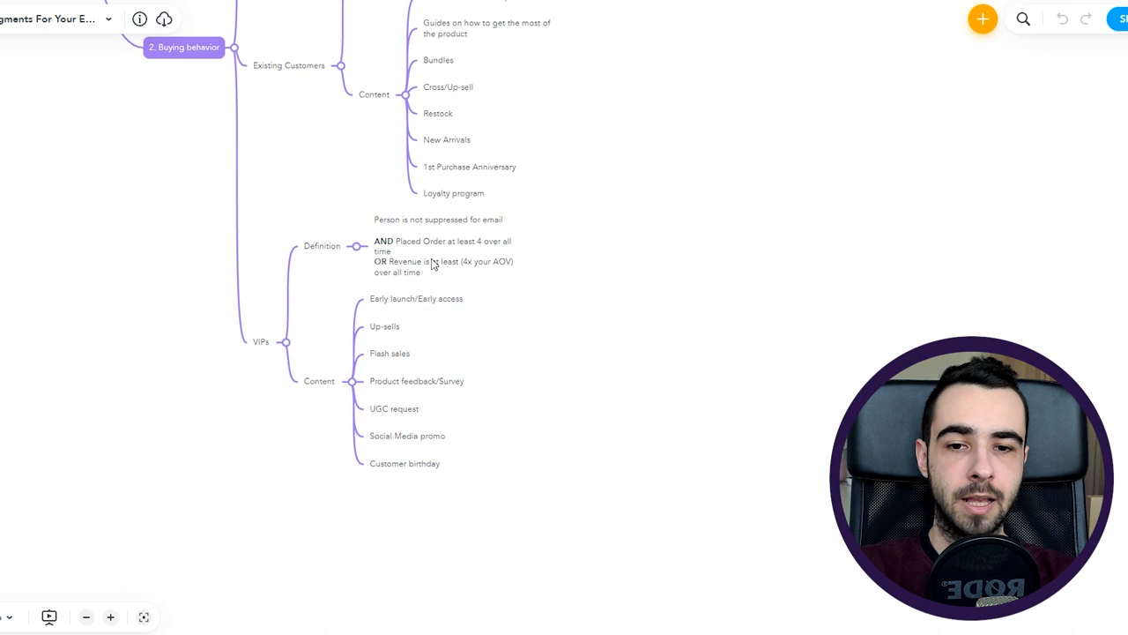
click(438, 256)
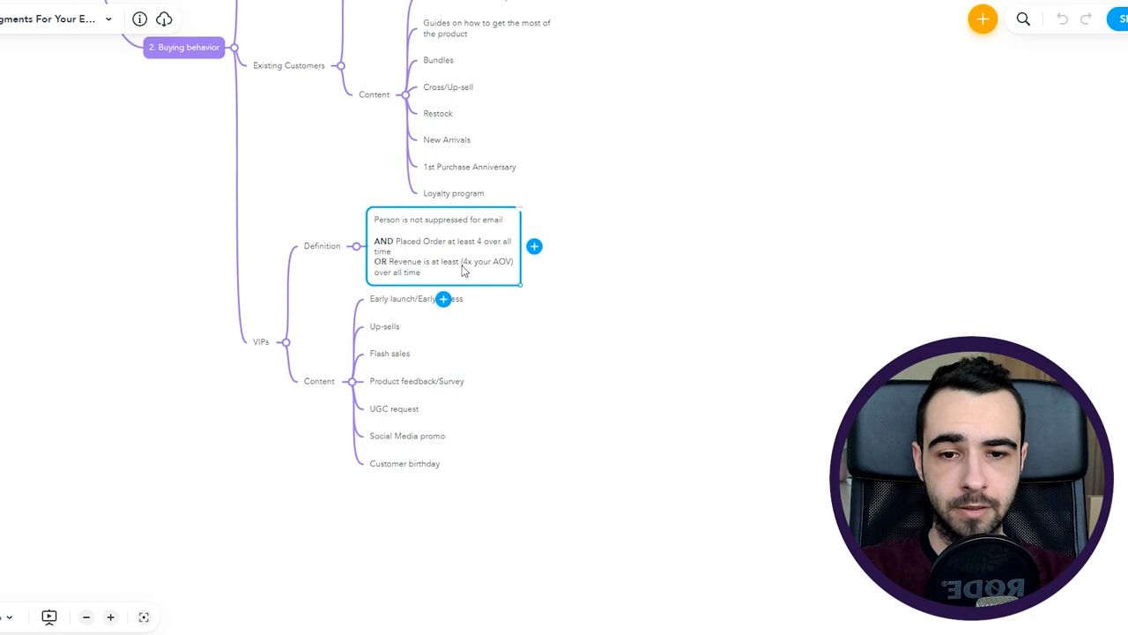
mouse_move(562, 280)
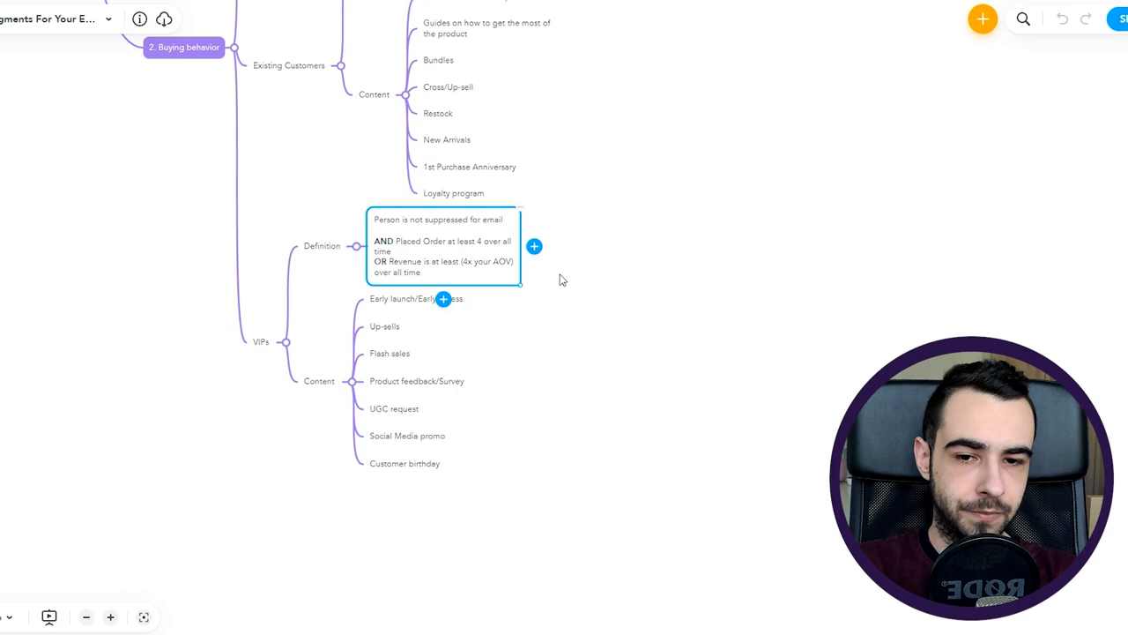
mouse_move(623, 276)
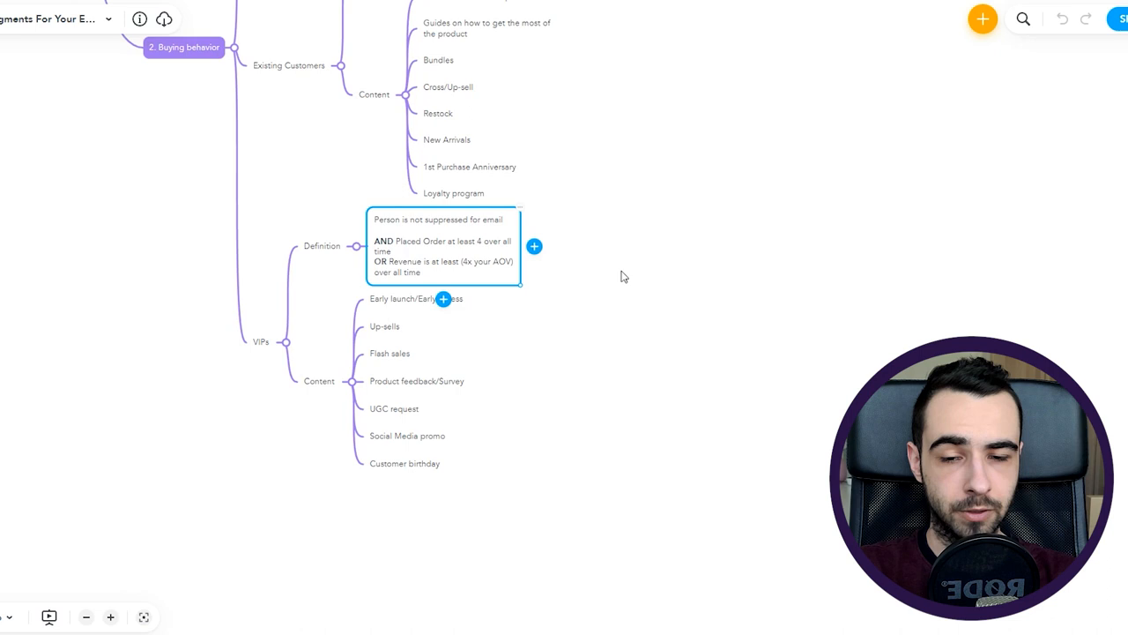
mouse_move(480, 256)
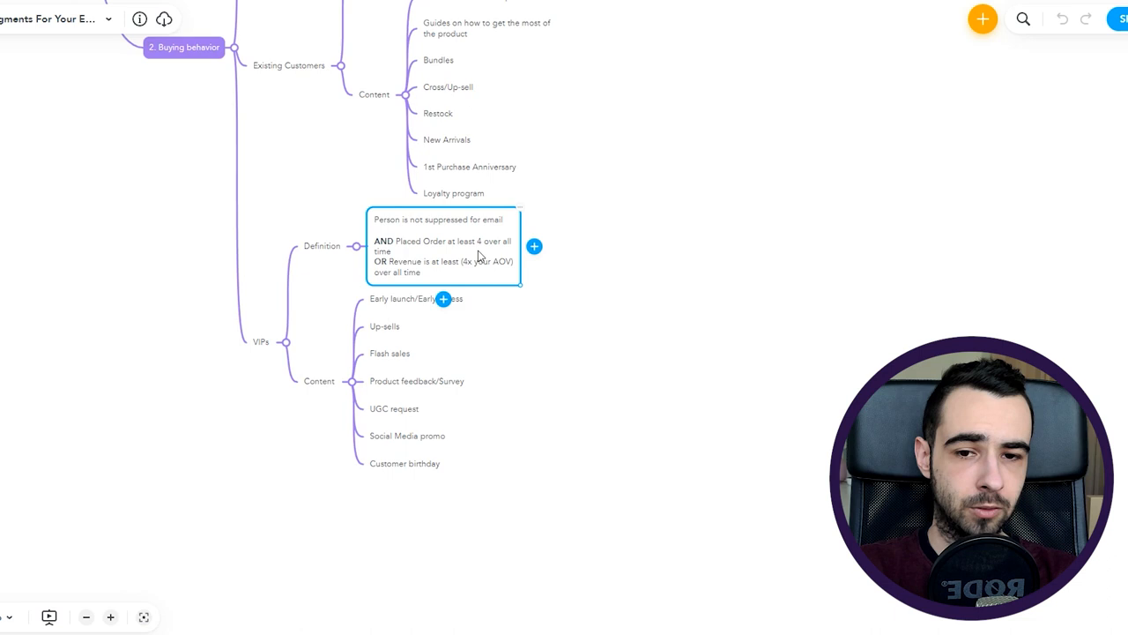
mouse_move(622, 269)
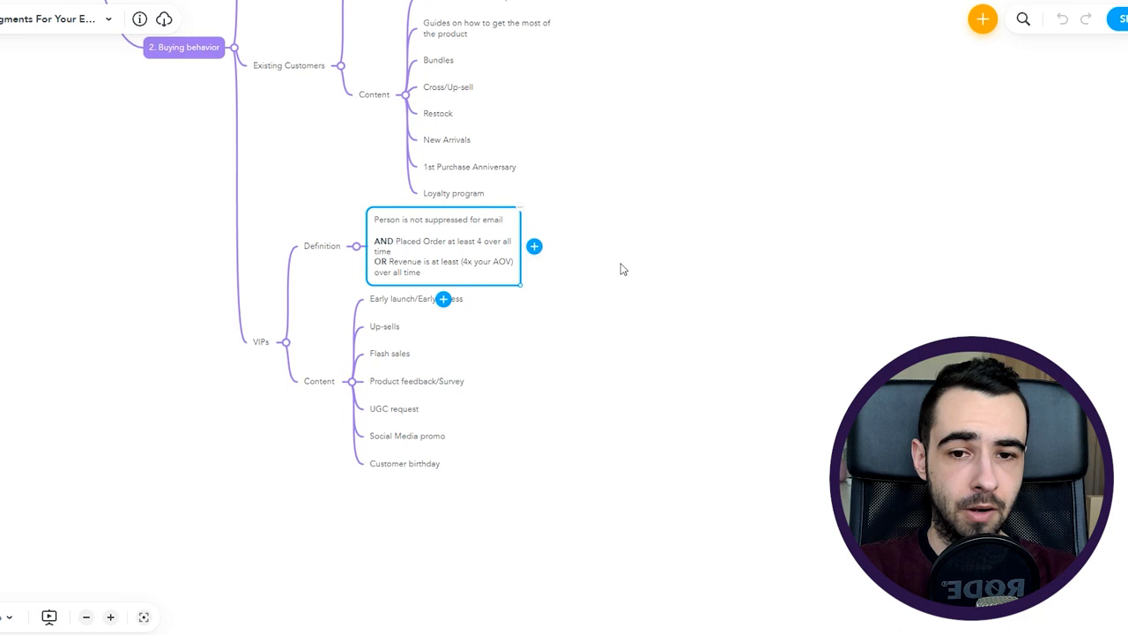
mouse_move(599, 269)
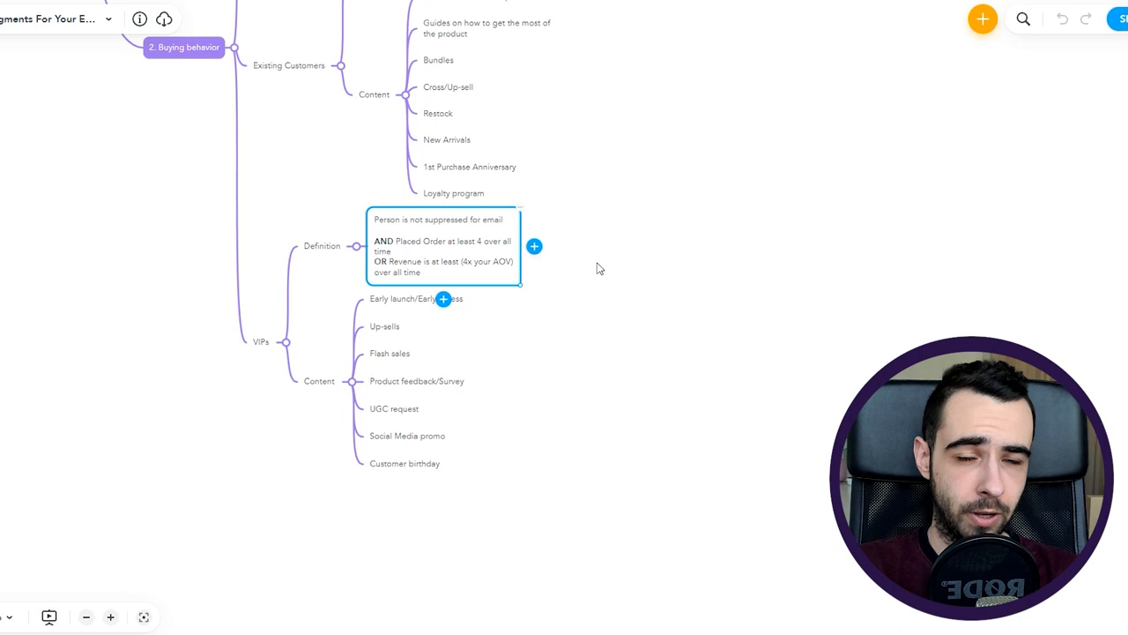
mouse_move(489, 269)
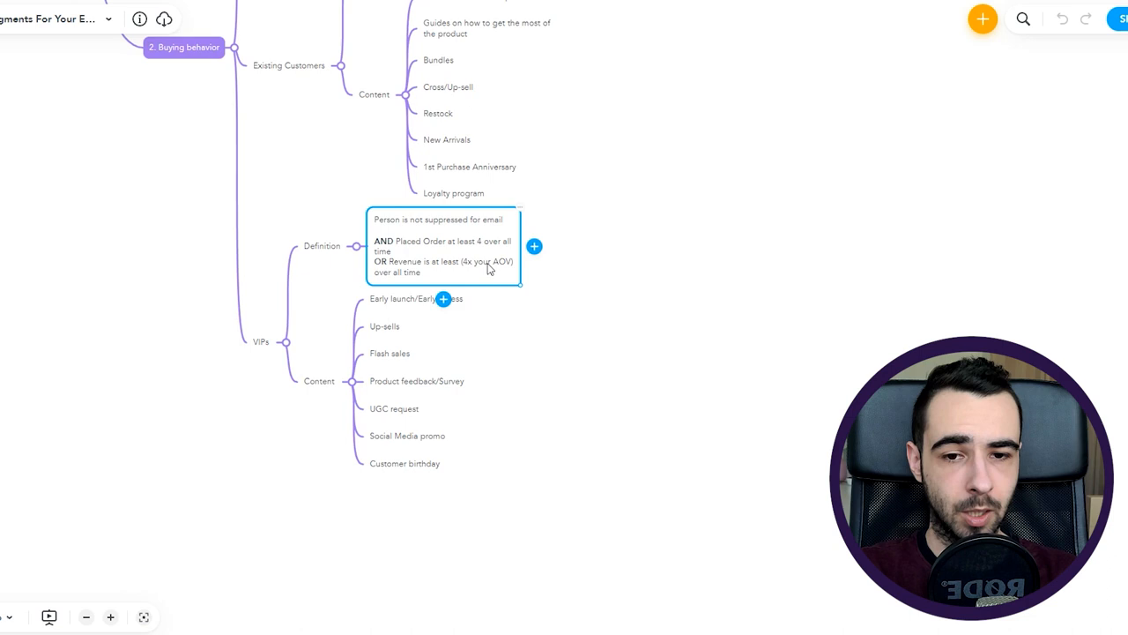
mouse_move(571, 295)
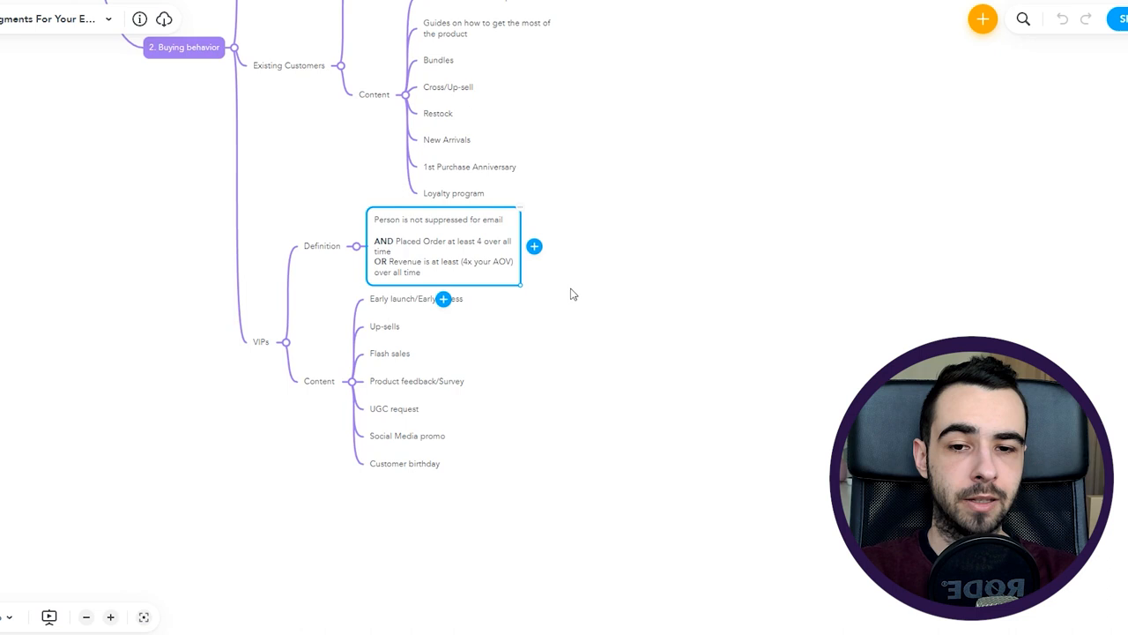
mouse_move(544, 316)
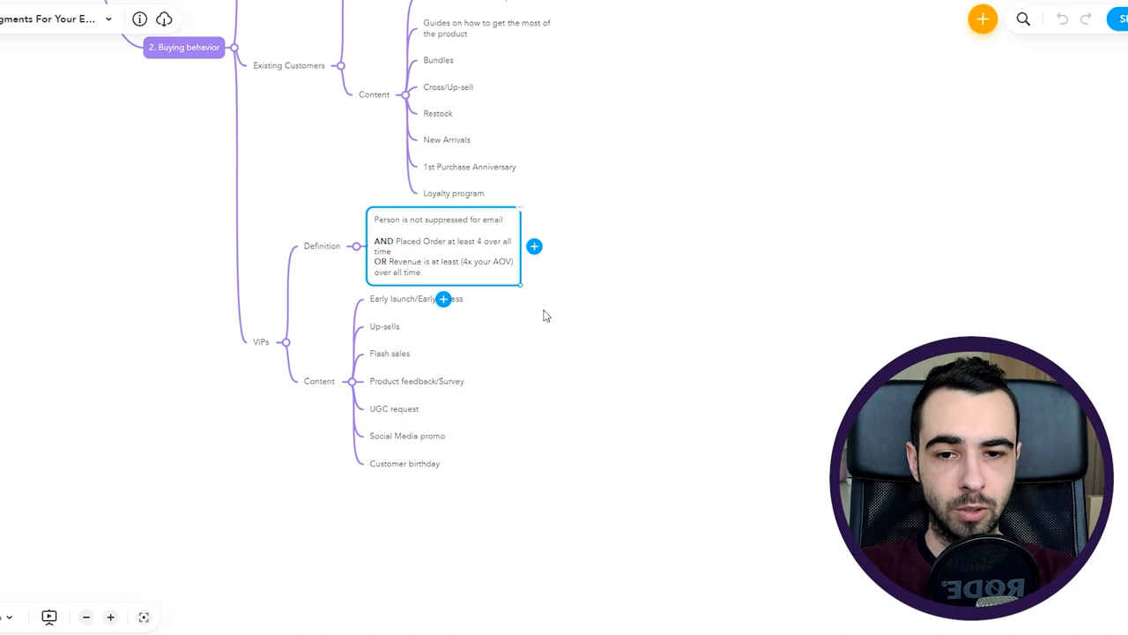
mouse_move(476, 255)
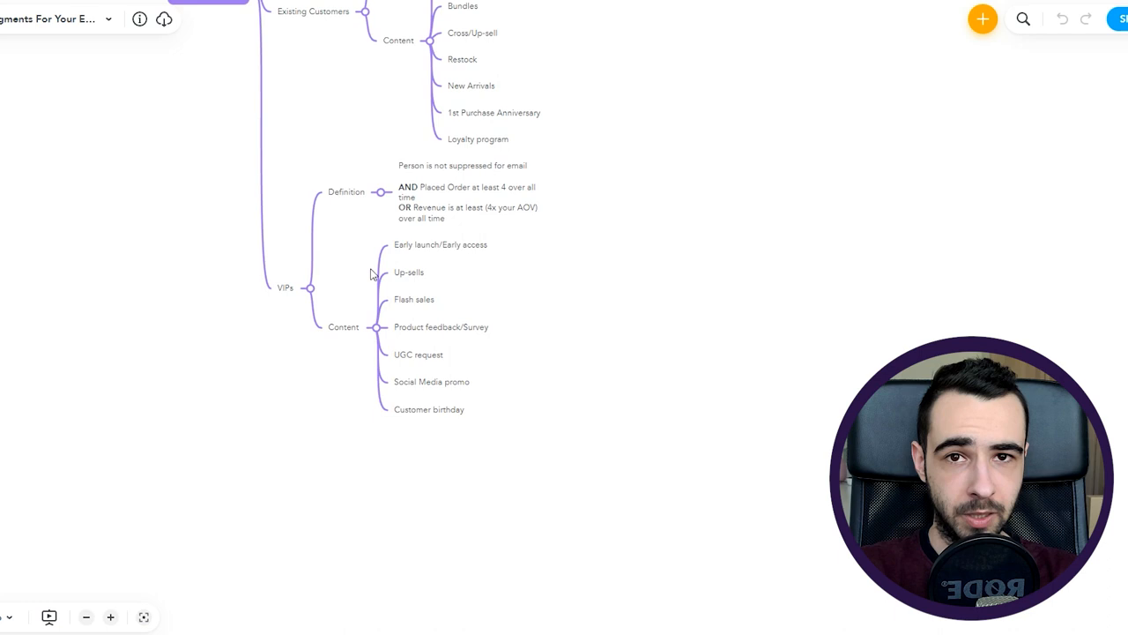
mouse_move(432, 253)
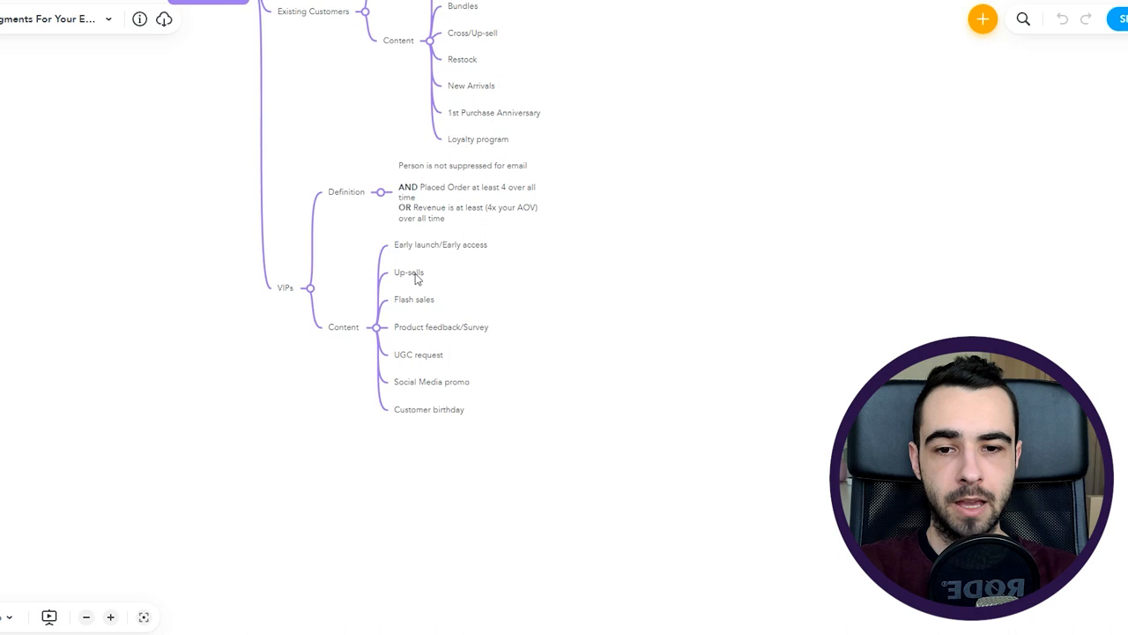
mouse_move(434, 275)
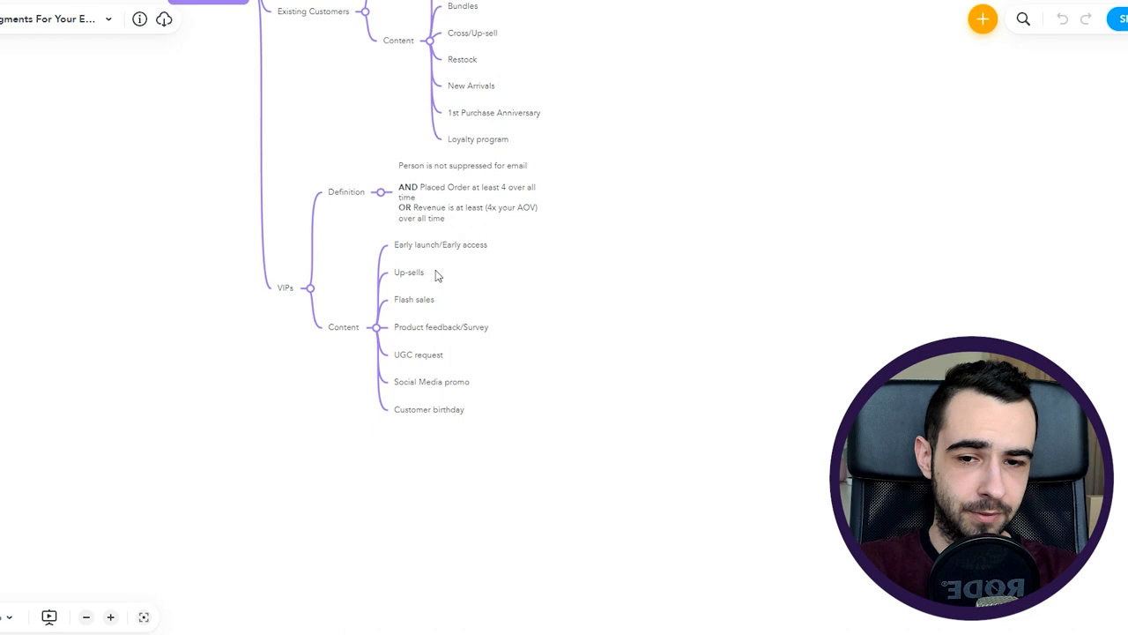
mouse_move(572, 316)
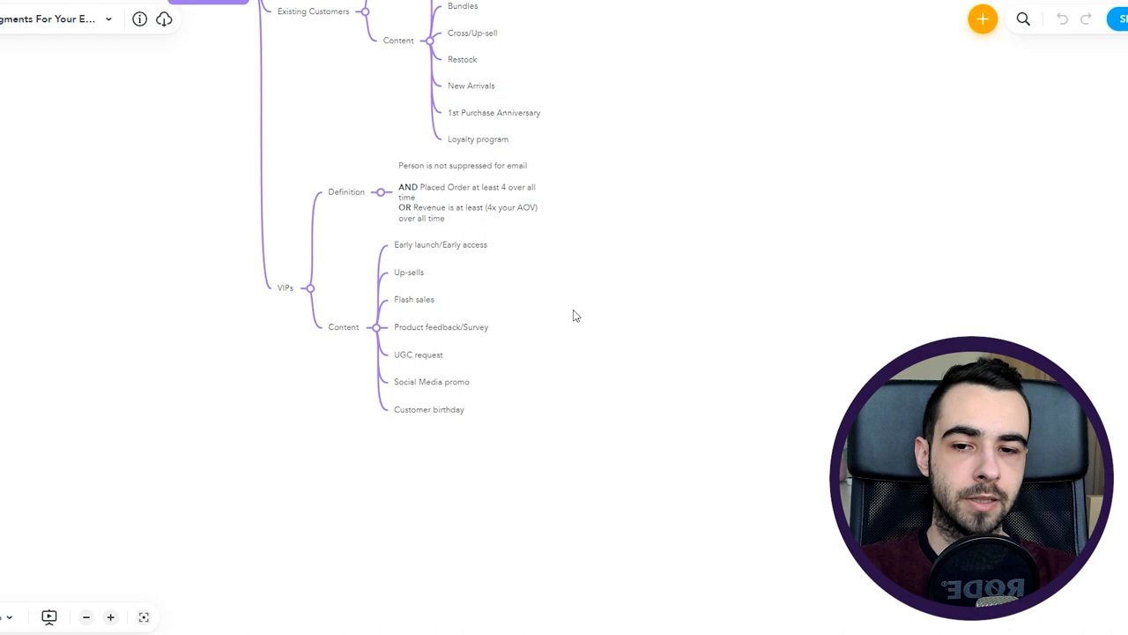
mouse_move(456, 244)
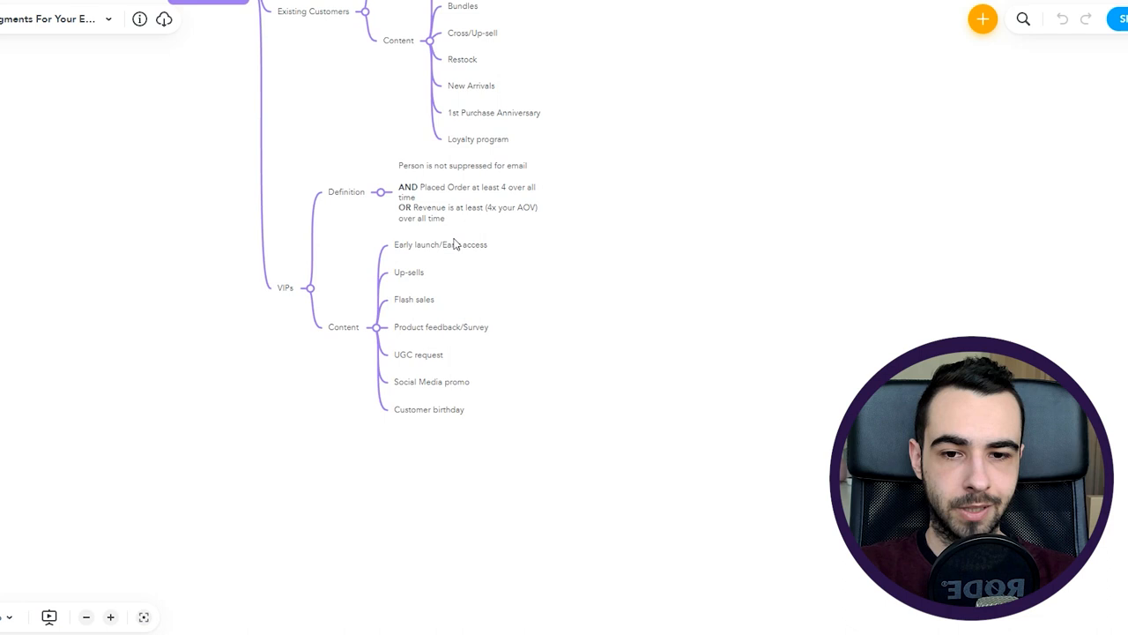
mouse_move(441, 312)
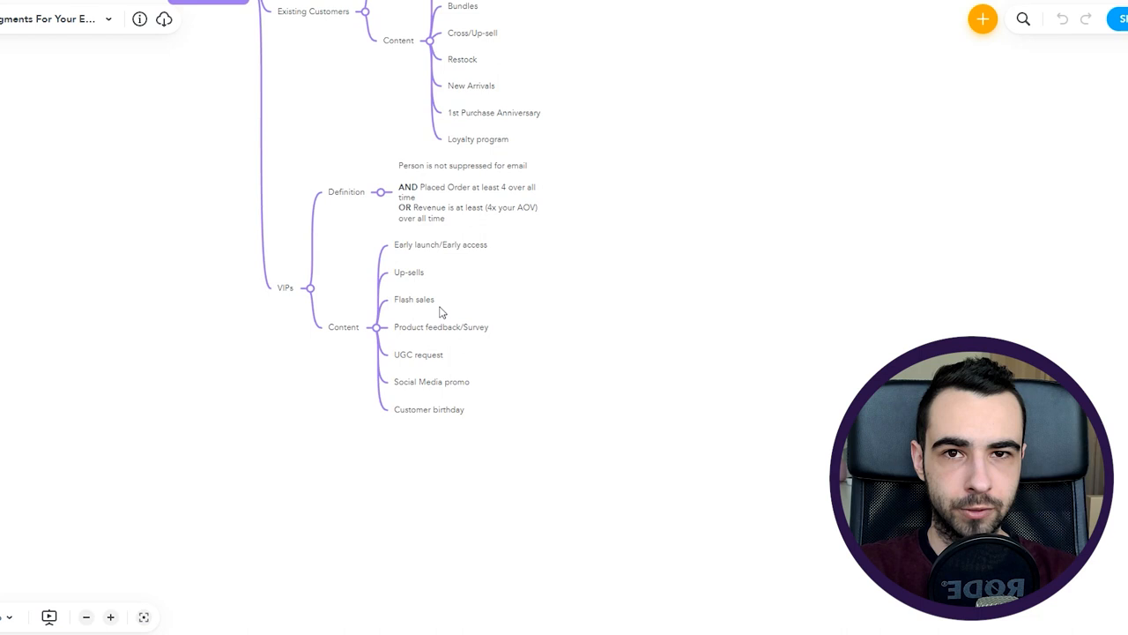
mouse_move(448, 318)
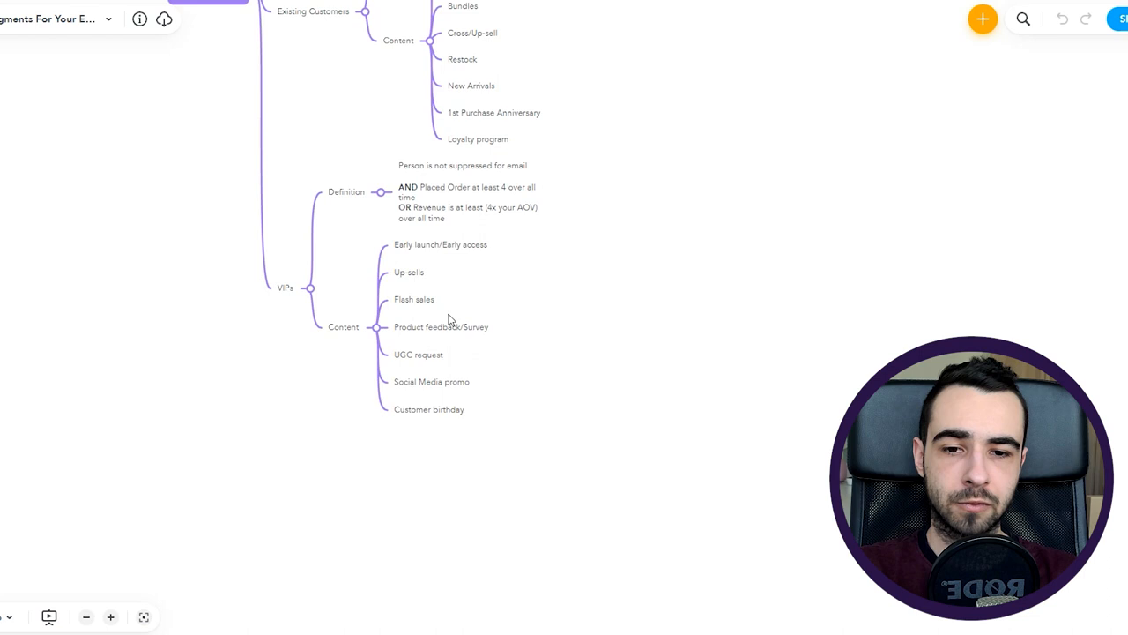
mouse_move(318, 298)
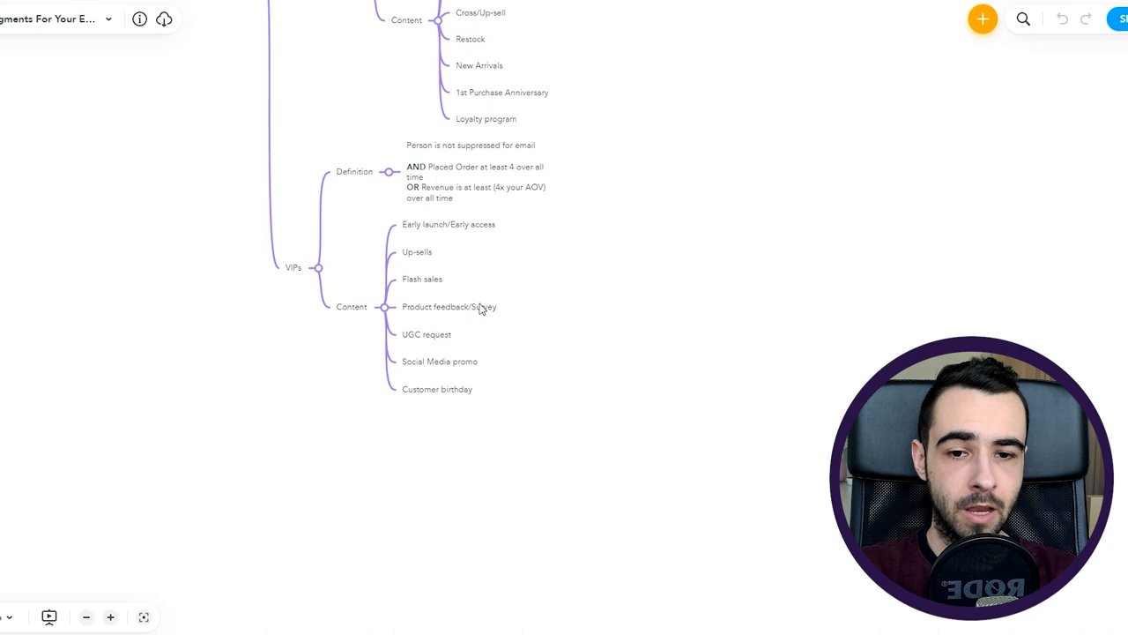
mouse_move(507, 276)
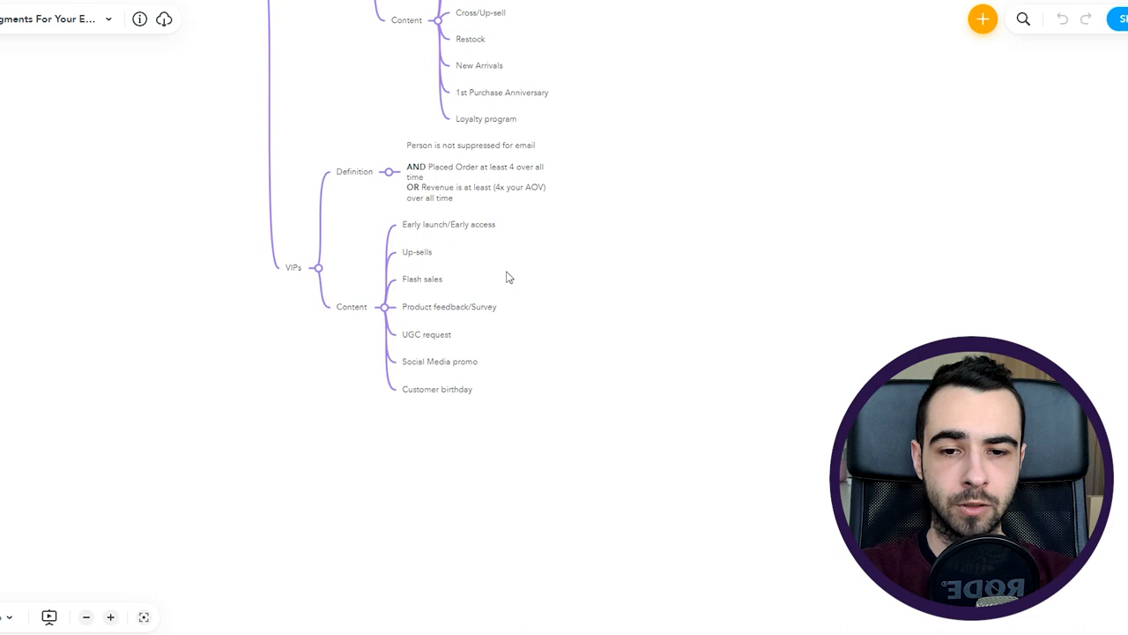
mouse_move(667, 326)
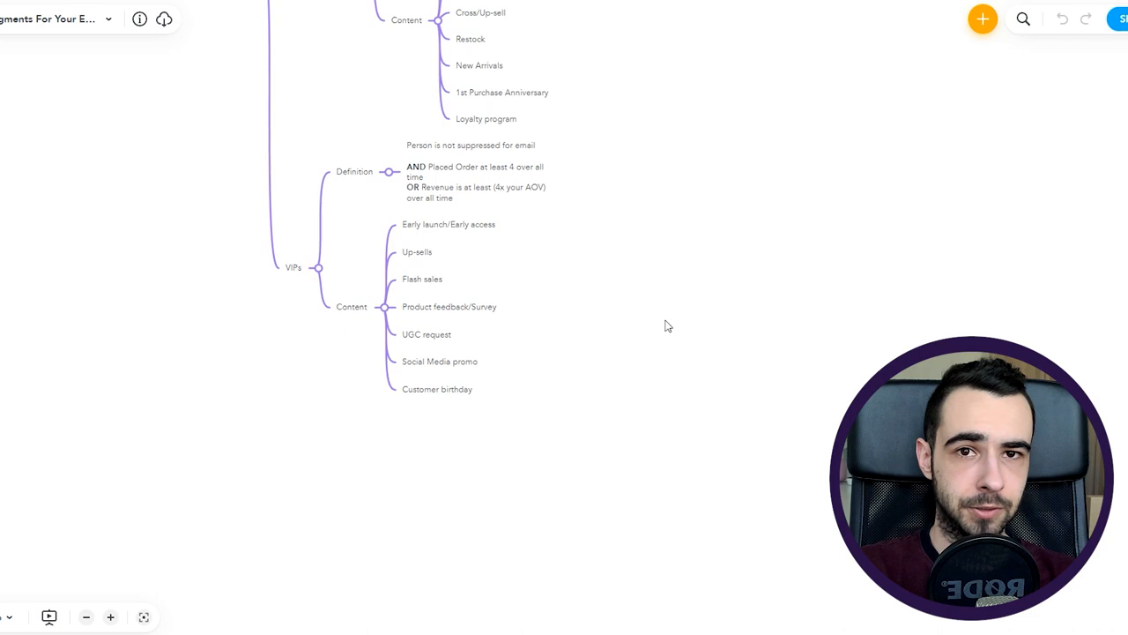
mouse_move(617, 344)
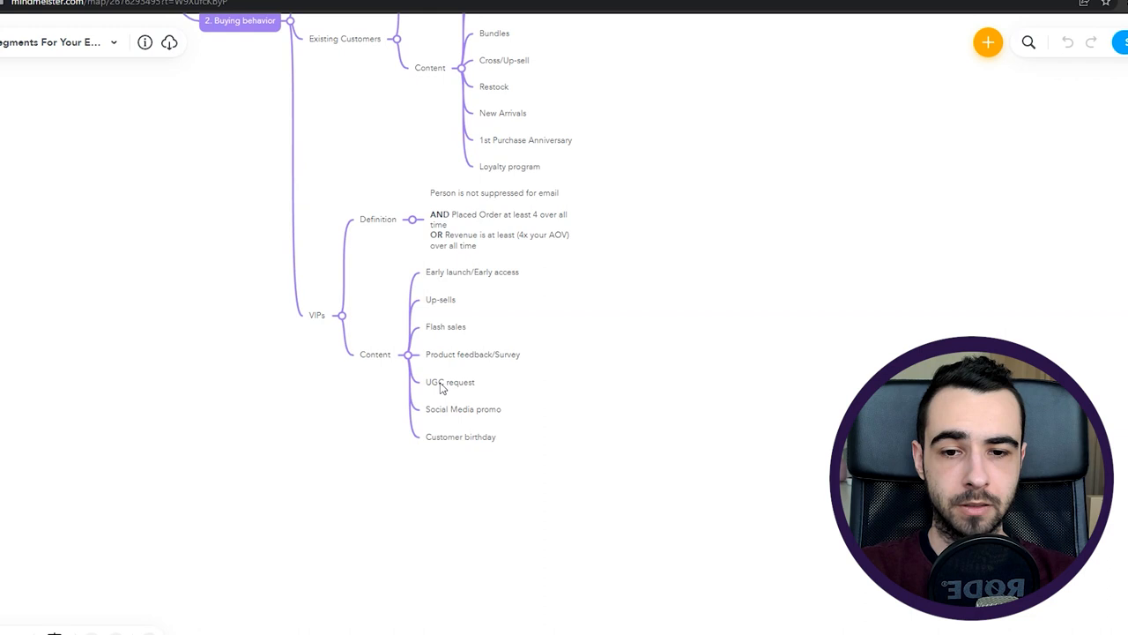
mouse_move(455, 388)
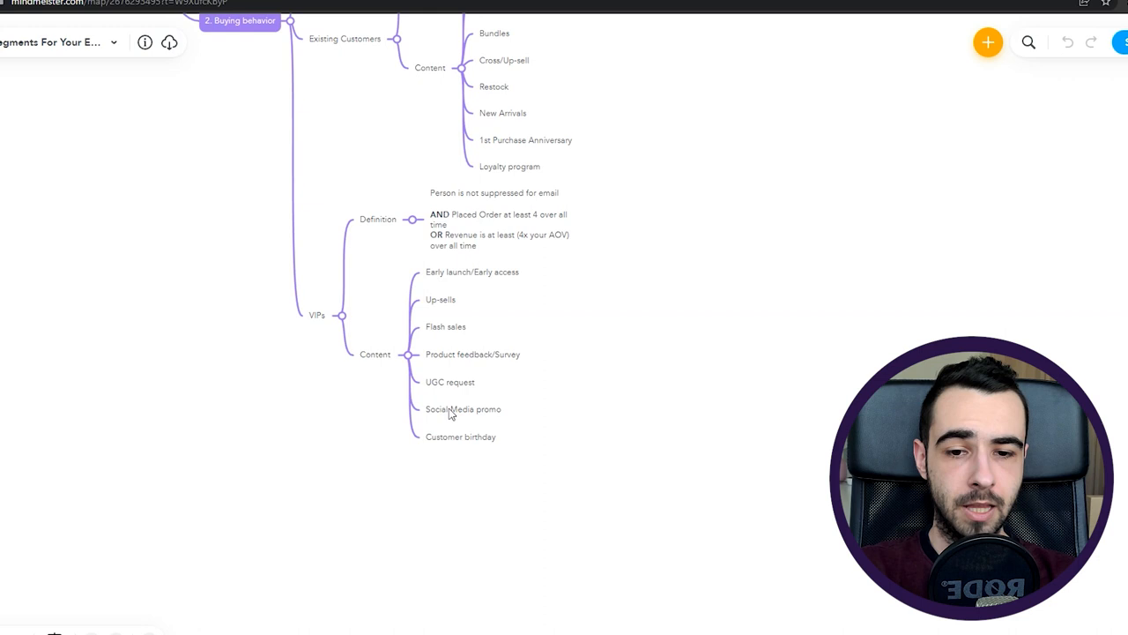
mouse_move(564, 405)
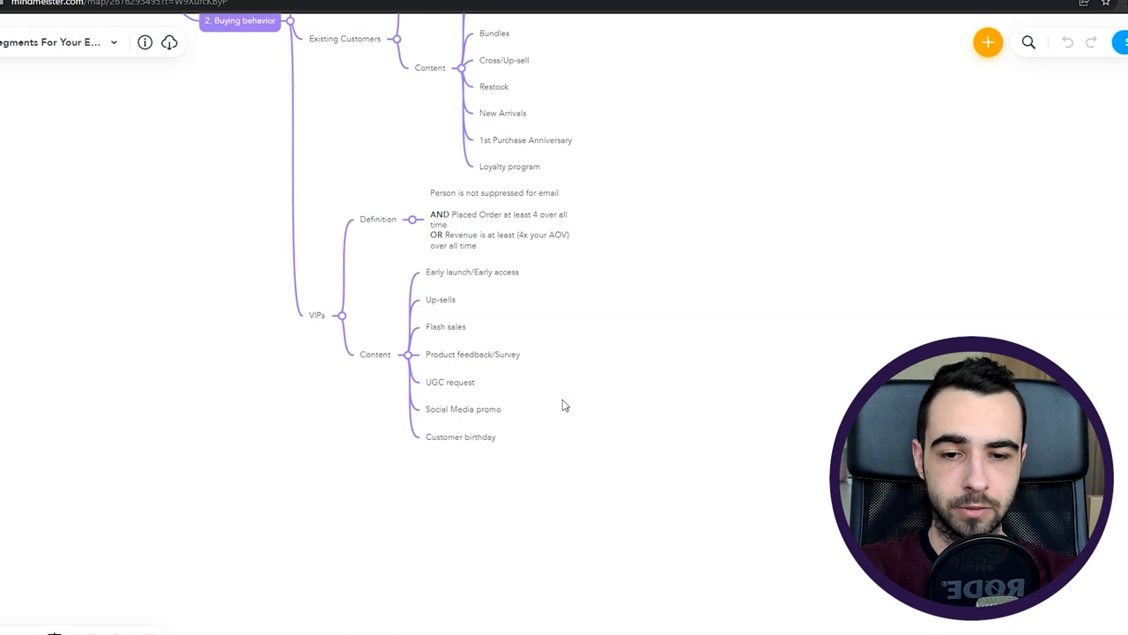
mouse_move(567, 385)
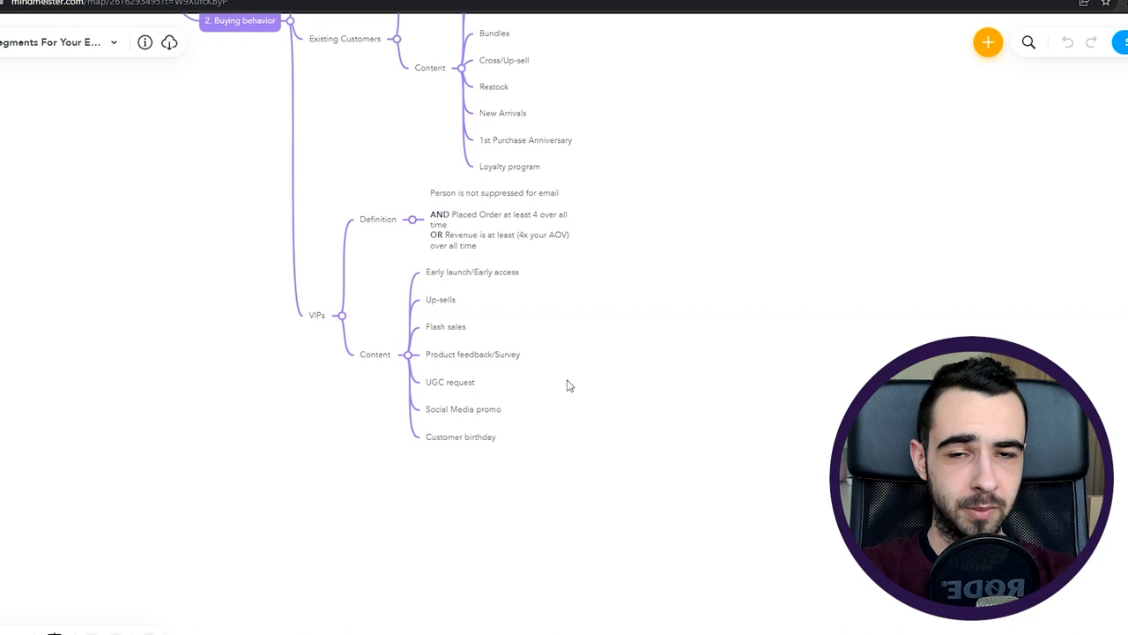
mouse_move(638, 396)
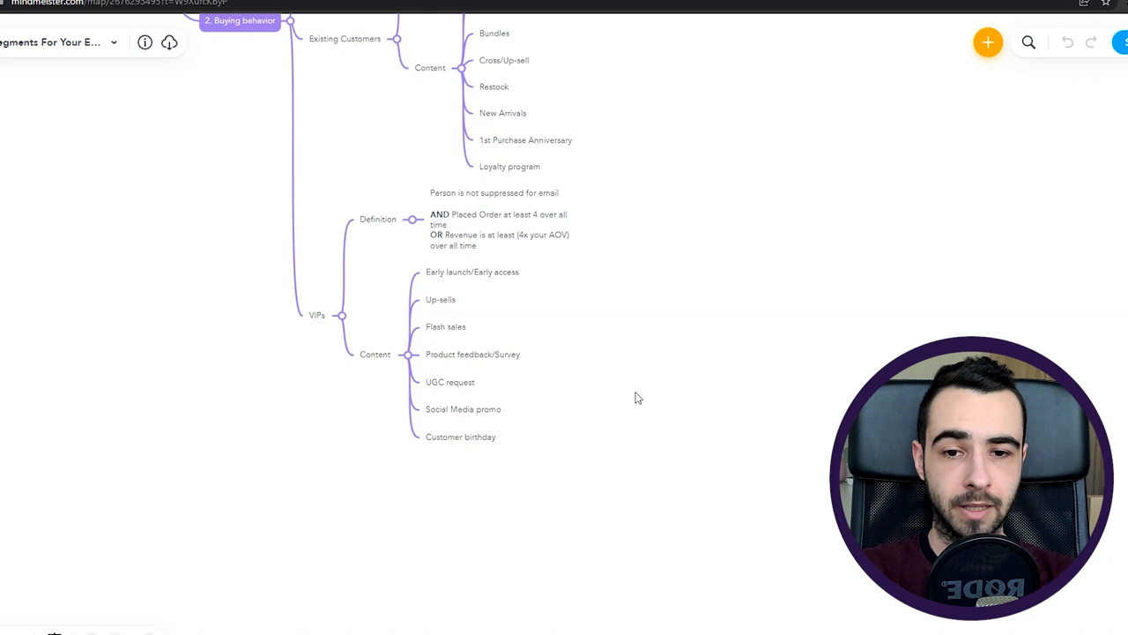
mouse_move(630, 450)
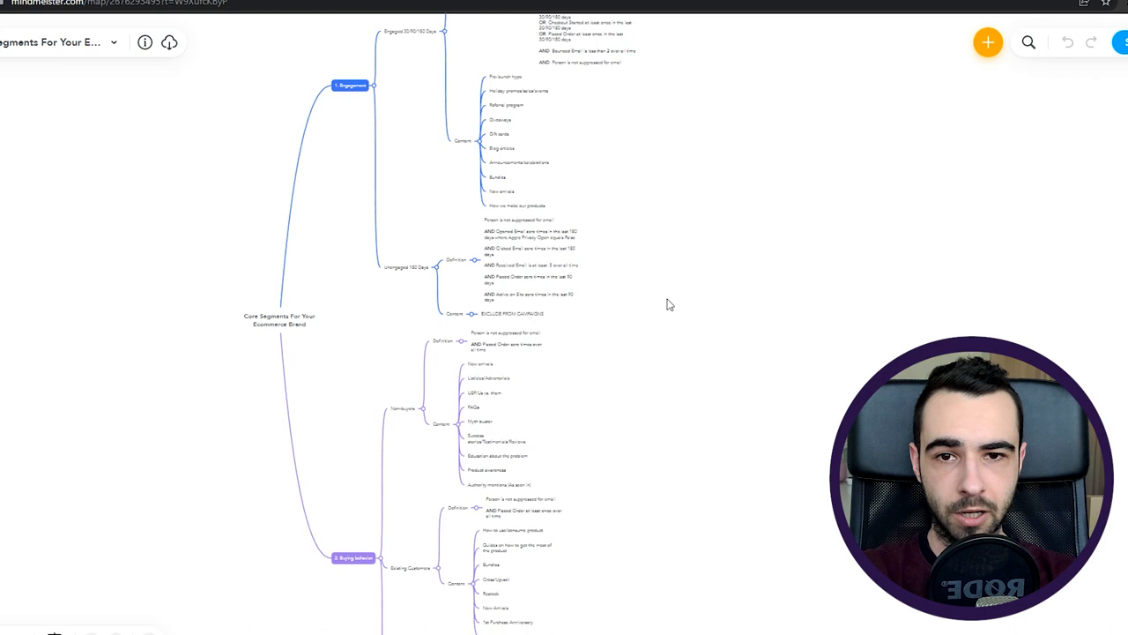
mouse_move(385, 311)
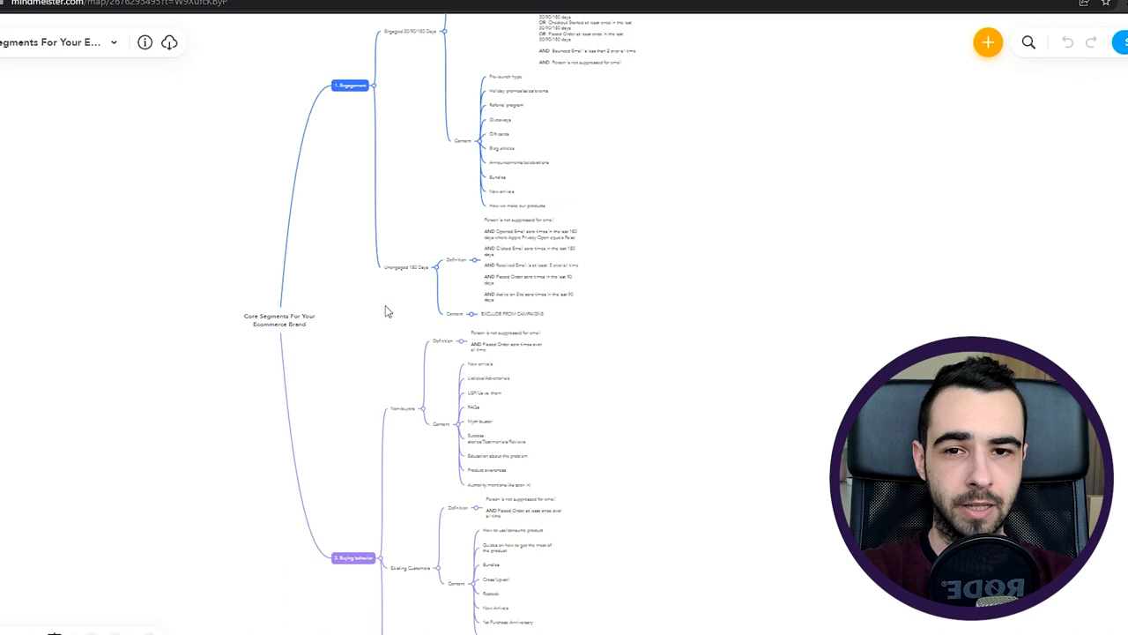